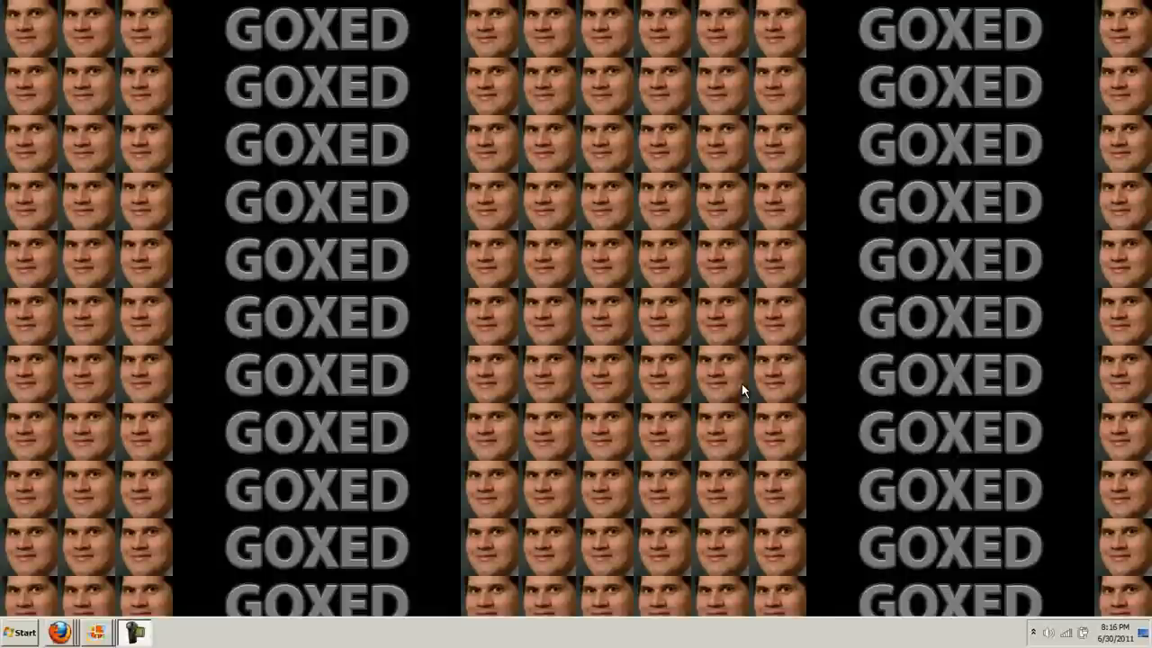
{"action": "mouse_move", "coordinate": [507, 188]}
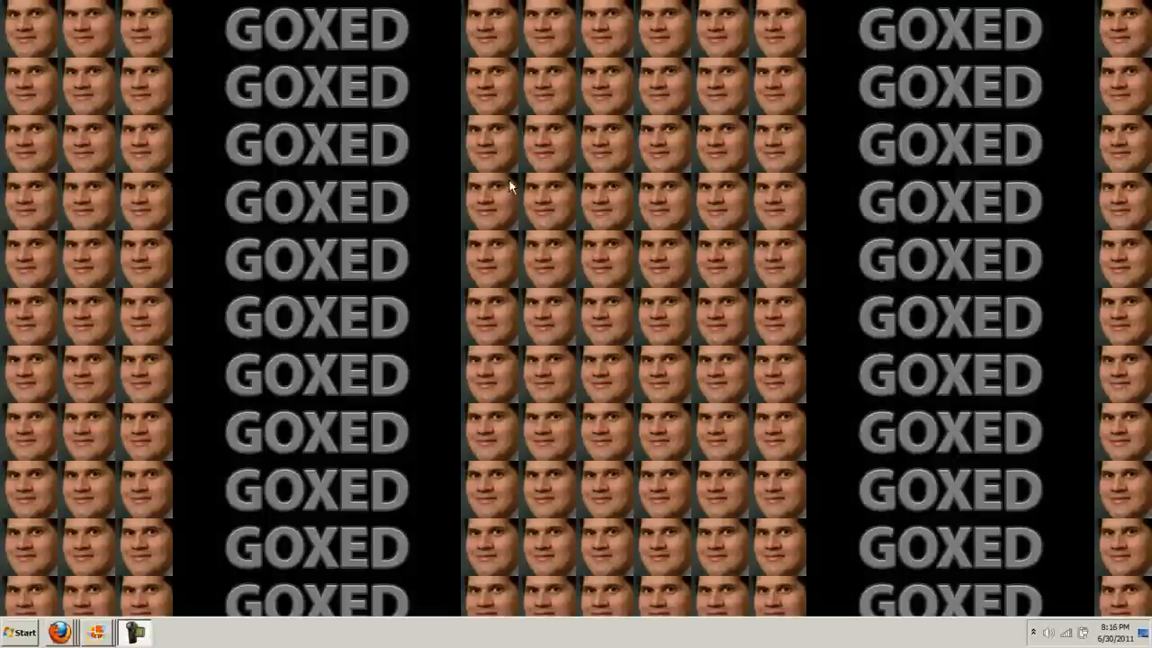
{"action": "mouse_move", "coordinate": [807, 205]}
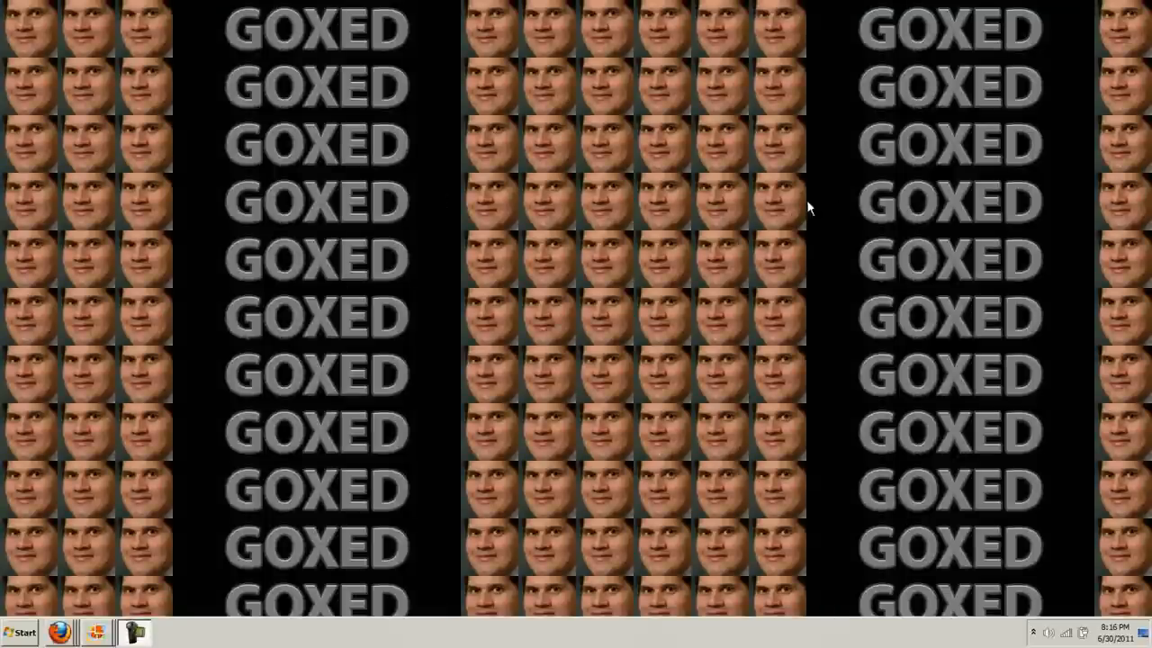
{"action": "mouse_move", "coordinate": [829, 180]}
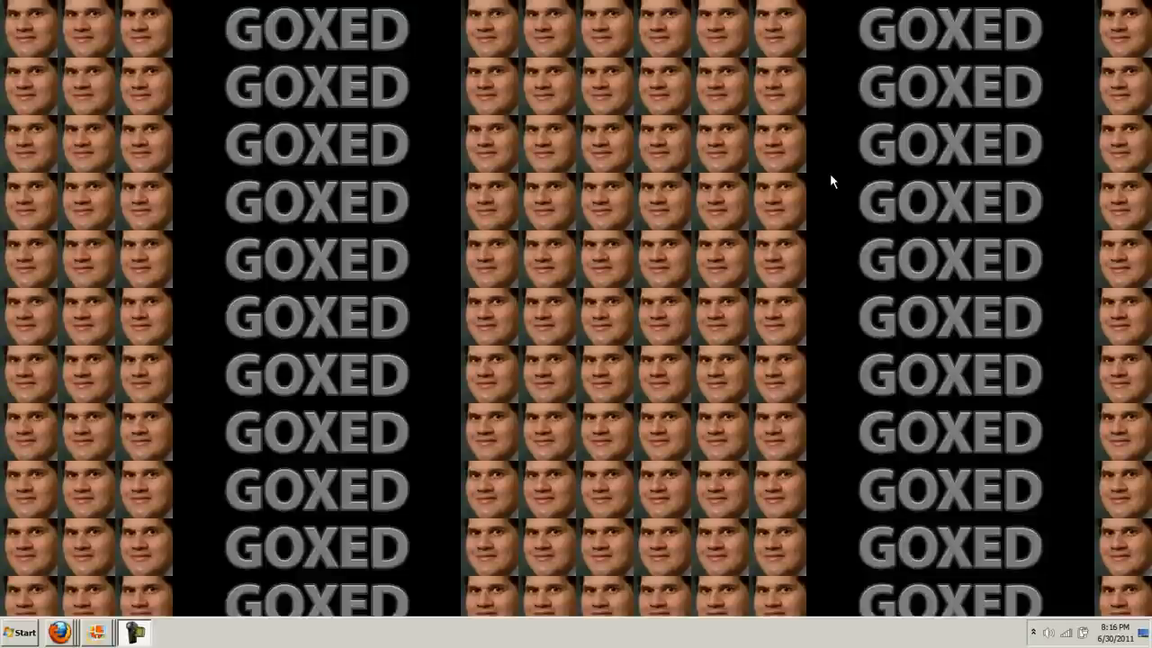
{"action": "mouse_move", "coordinate": [755, 189]}
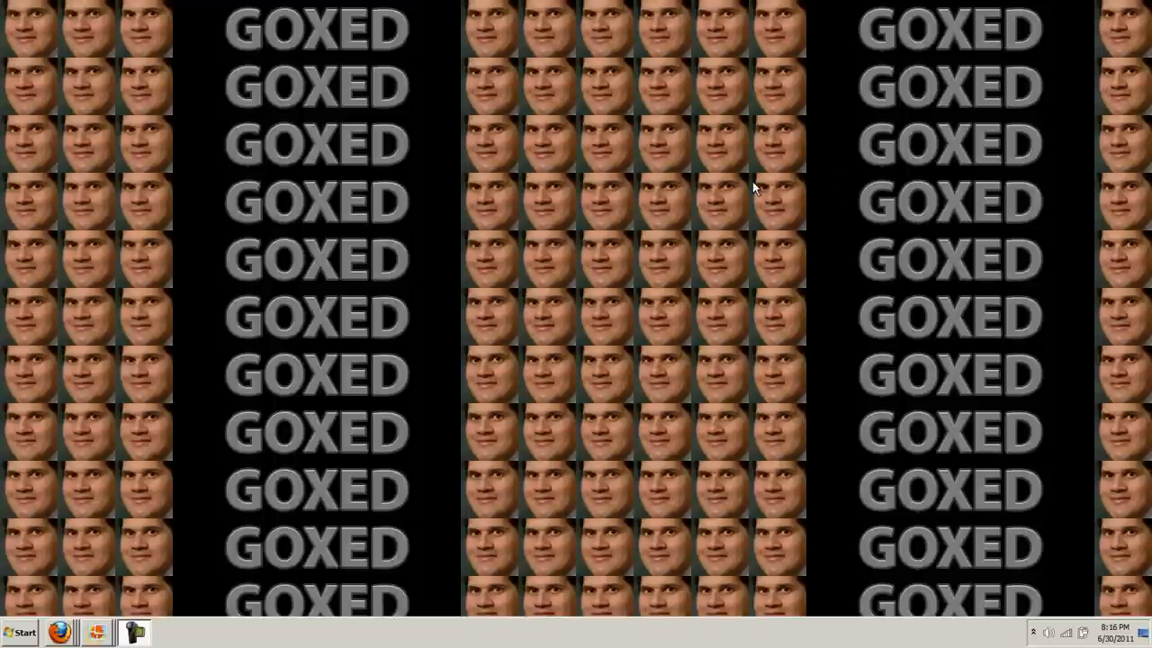
{"action": "mouse_move", "coordinate": [763, 178]}
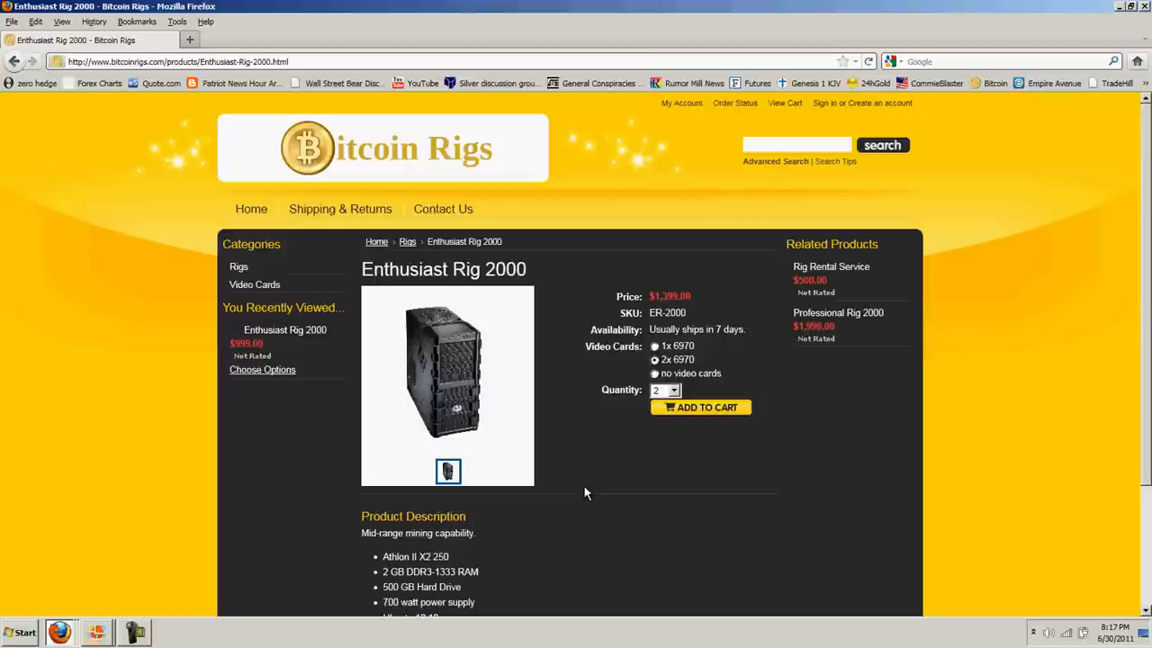
{"action": "scroll", "scroll_direction": "down", "scroll_amount": 3}
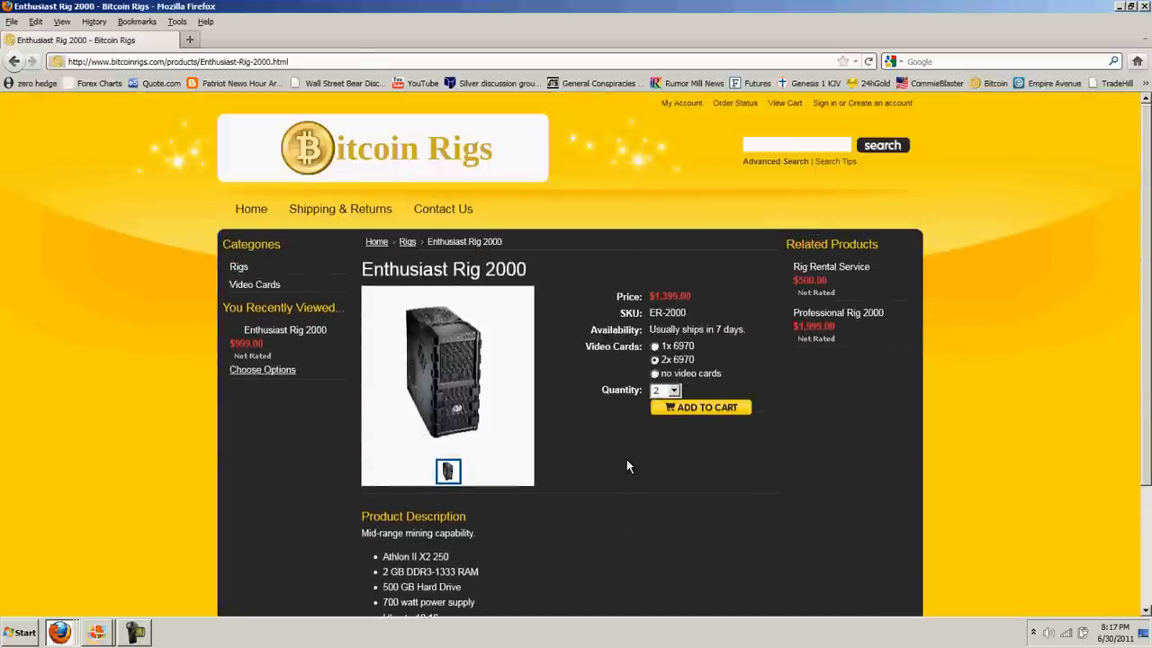
{"action": "mouse_move", "coordinate": [651, 464]}
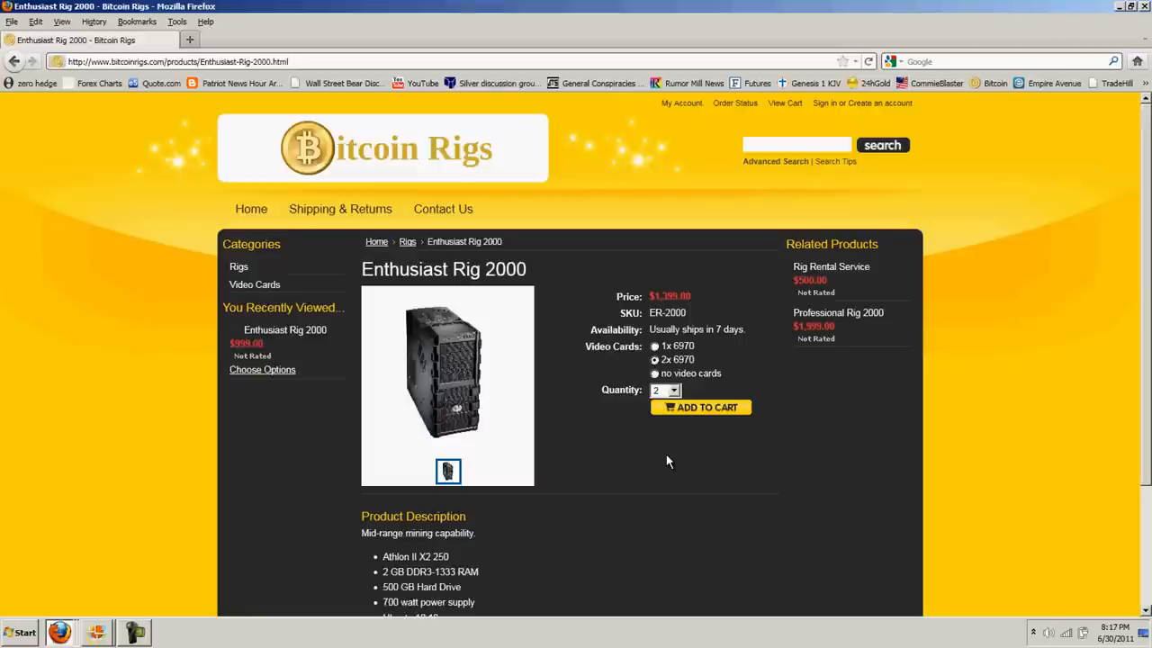
{"action": "scroll", "scroll_direction": "down", "scroll_amount": 3}
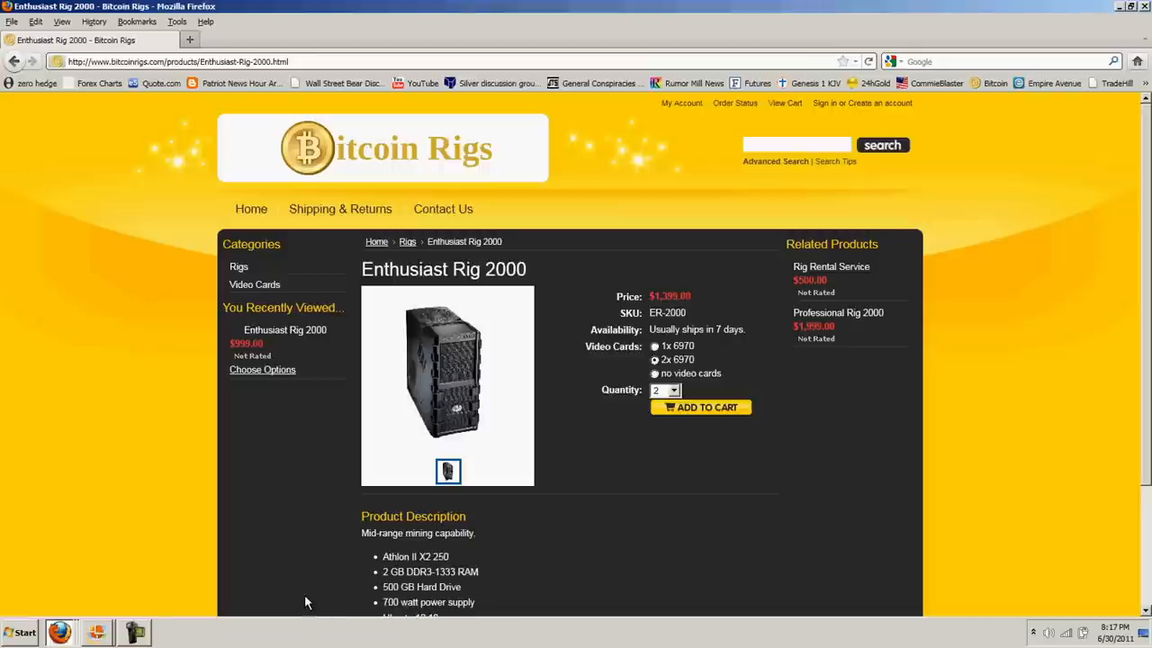
{"action": "scroll", "scroll_direction": "down", "scroll_amount": 3}
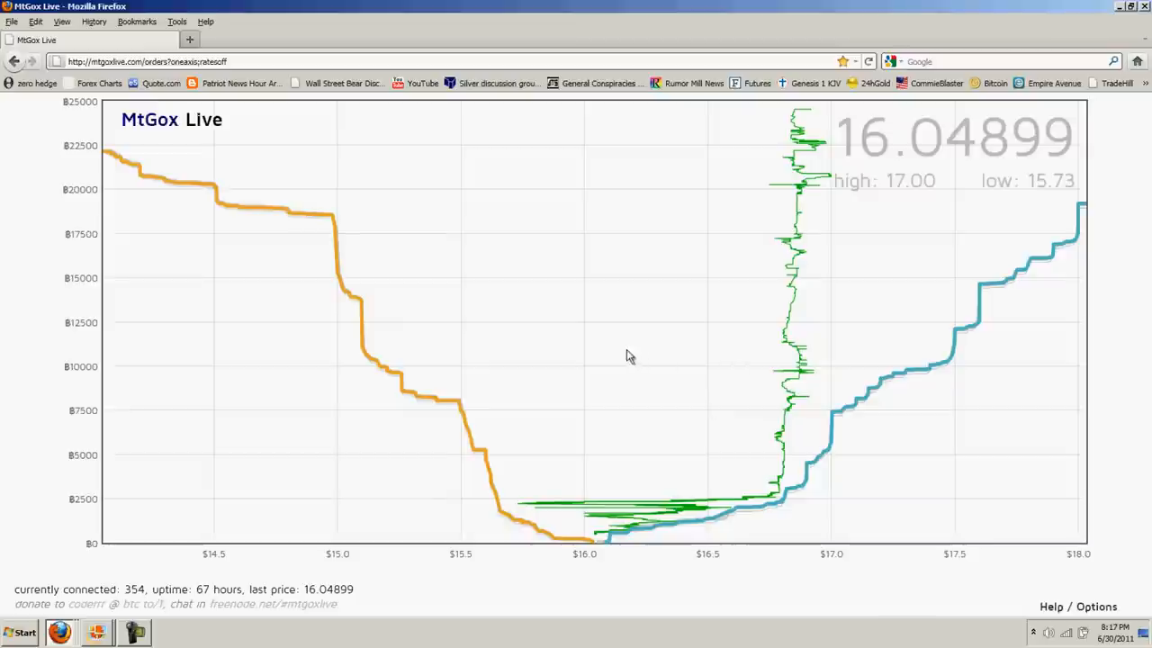
{"action": "mouse_move", "coordinate": [594, 297]}
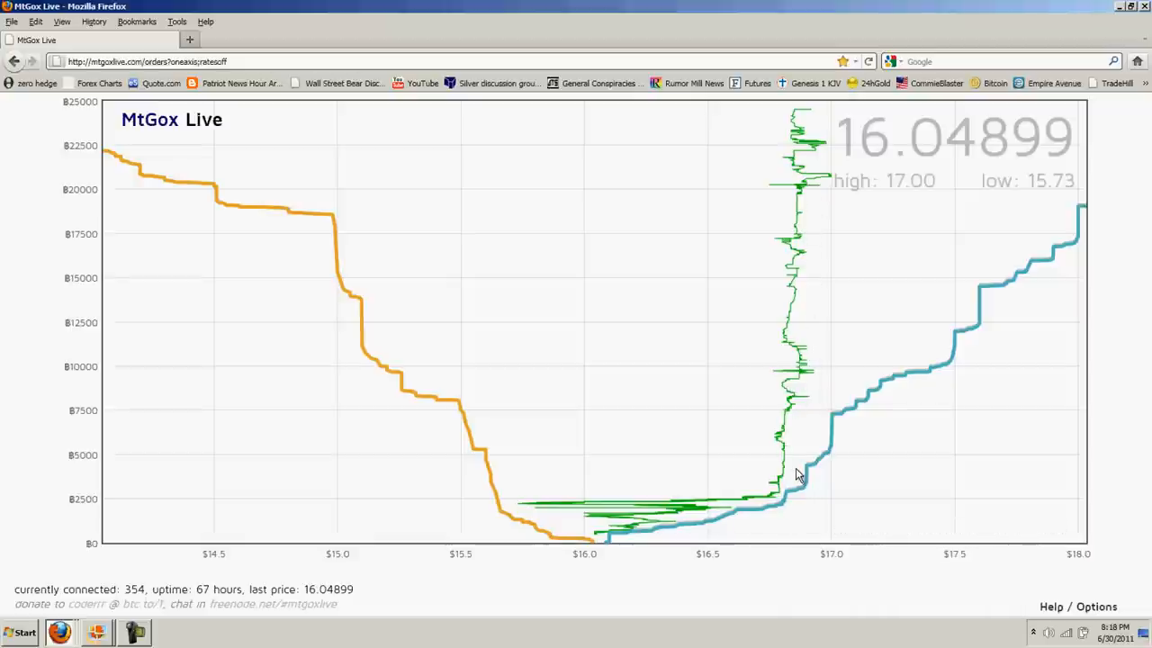
{"action": "mouse_move", "coordinate": [748, 345]}
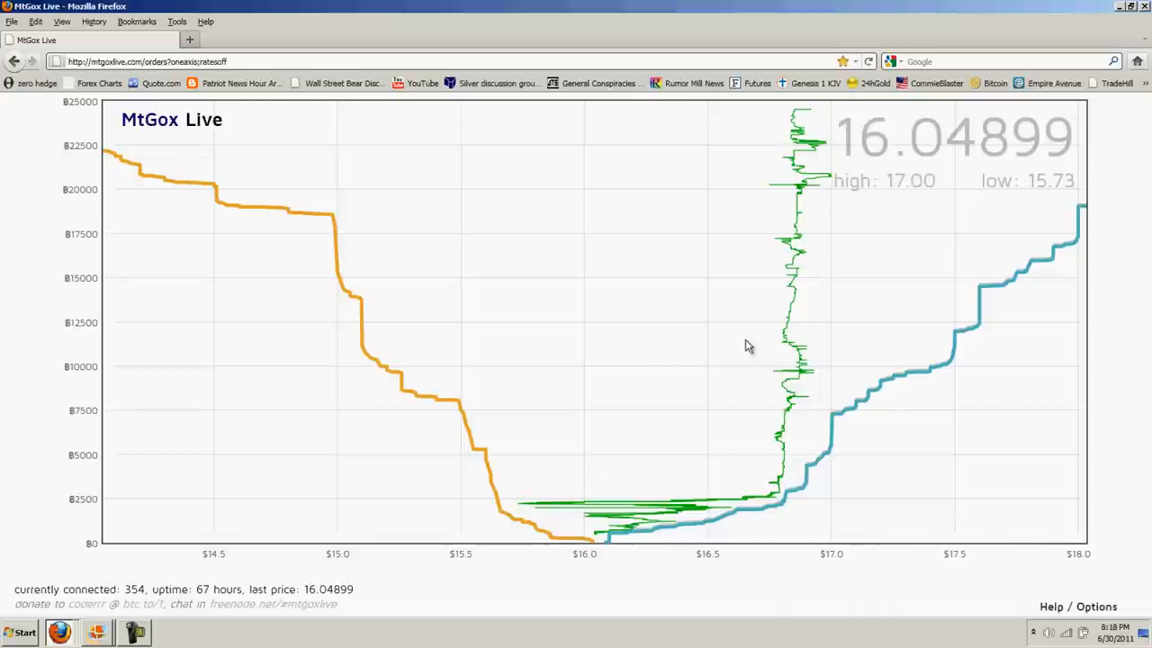
{"action": "mouse_move", "coordinate": [749, 306]}
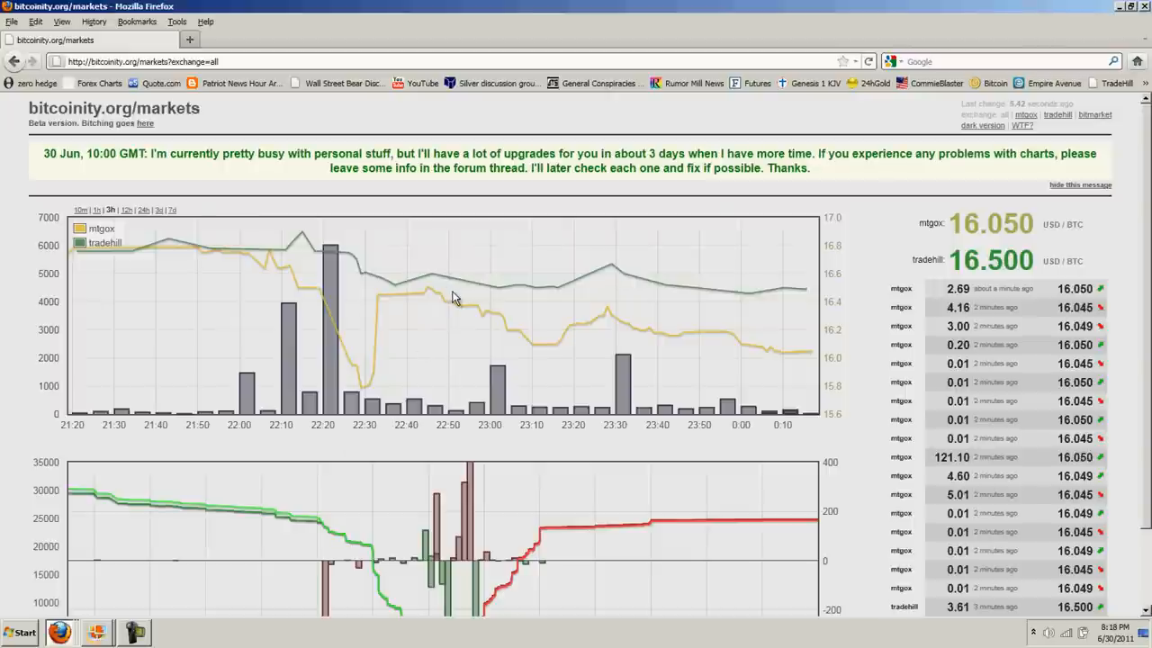
{"action": "mouse_move", "coordinate": [644, 227]}
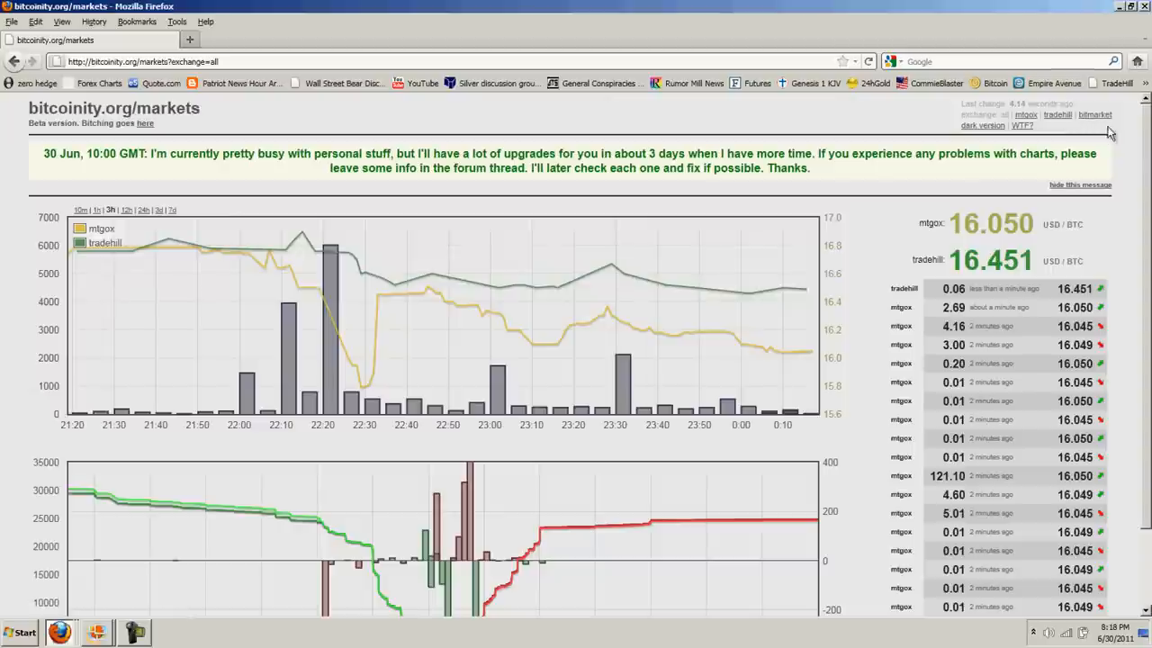
{"action": "mouse_move", "coordinate": [927, 226]}
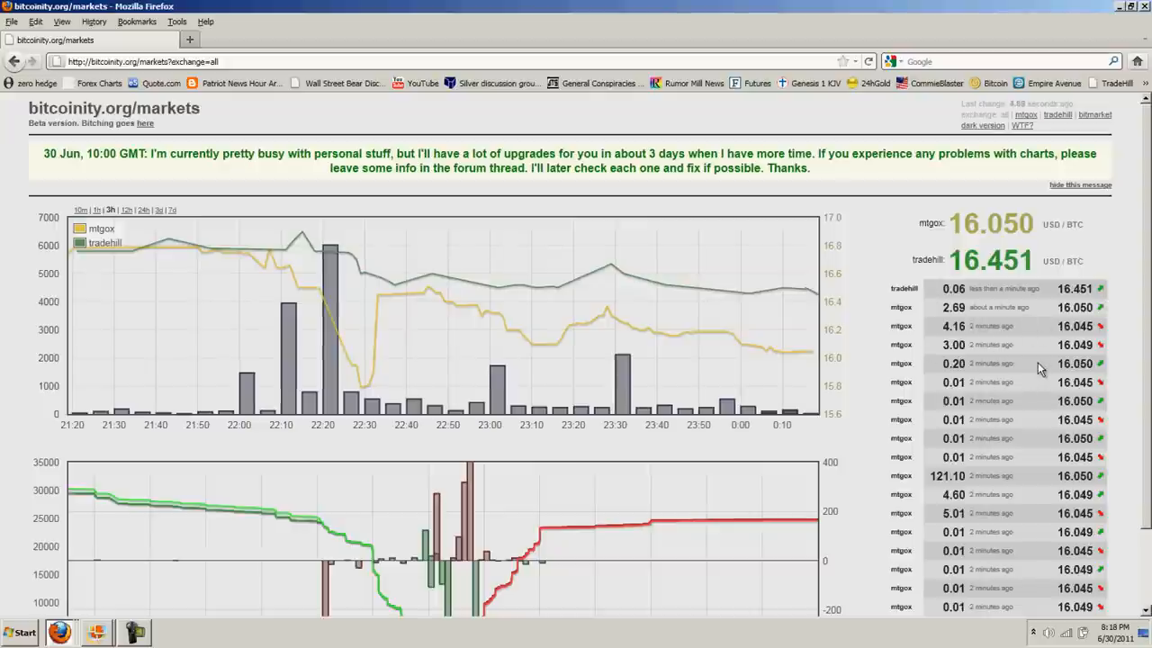
{"action": "mouse_move", "coordinate": [441, 363]}
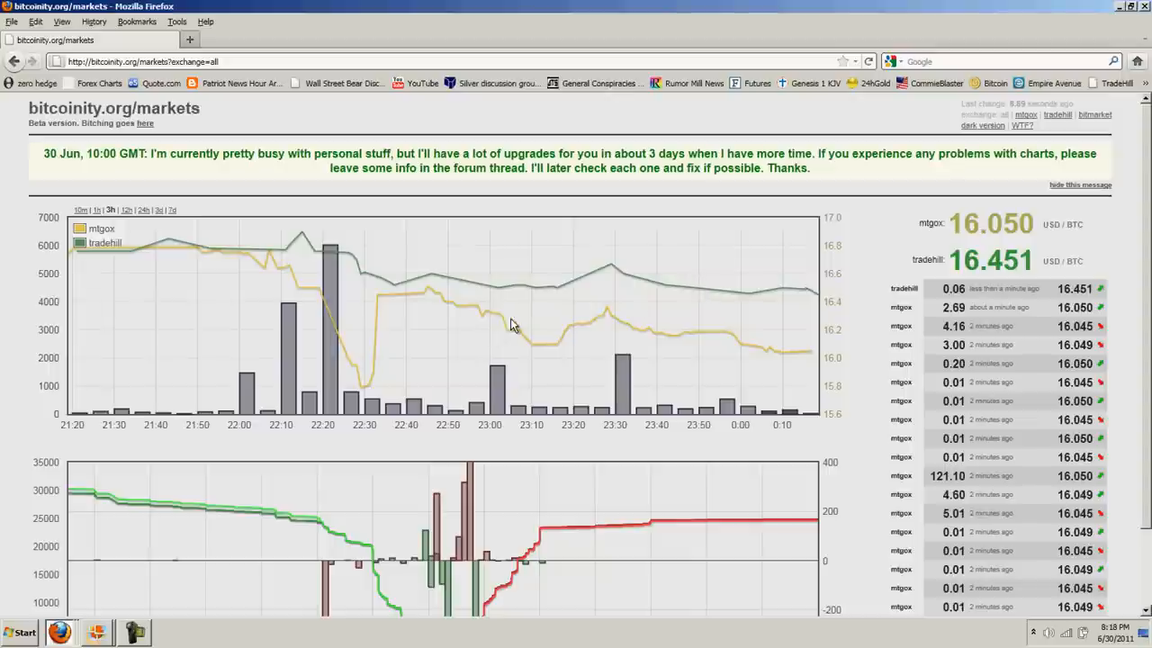
{"action": "mouse_move", "coordinate": [504, 322]}
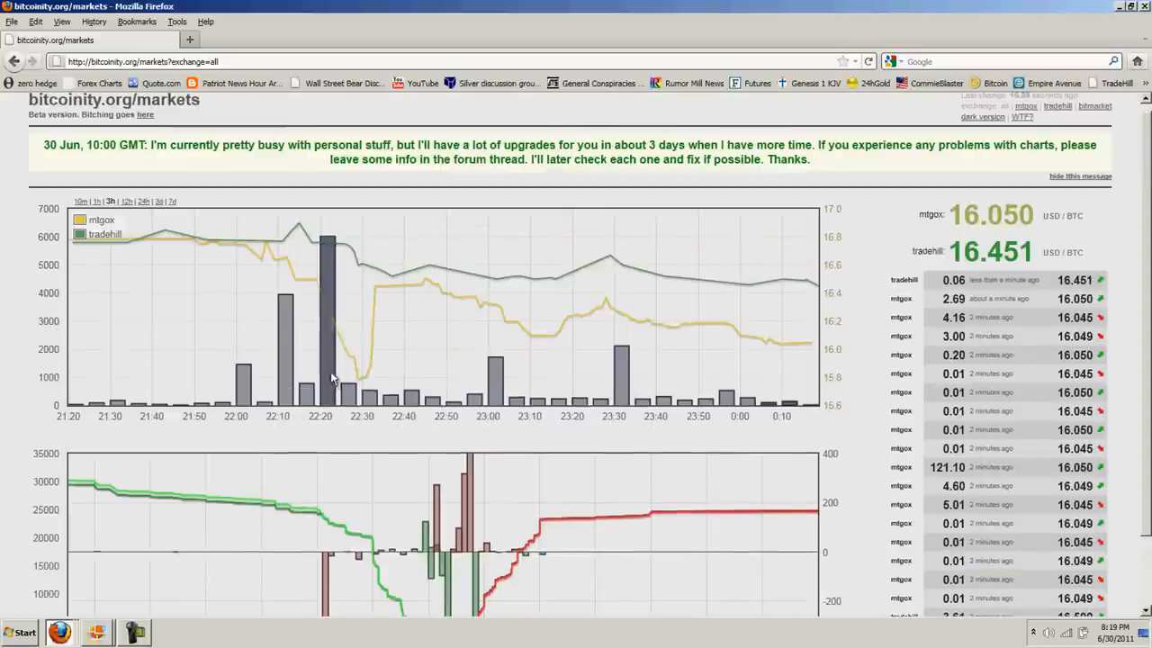
{"action": "mouse_move", "coordinate": [385, 305]}
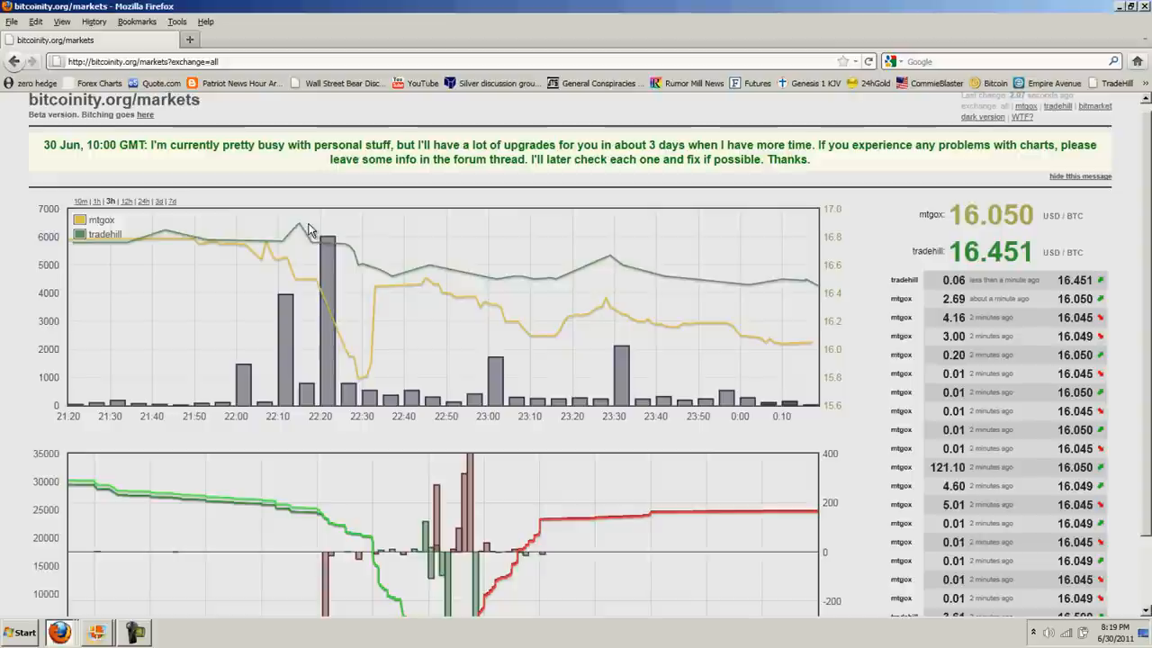
{"action": "mouse_move", "coordinate": [561, 302]}
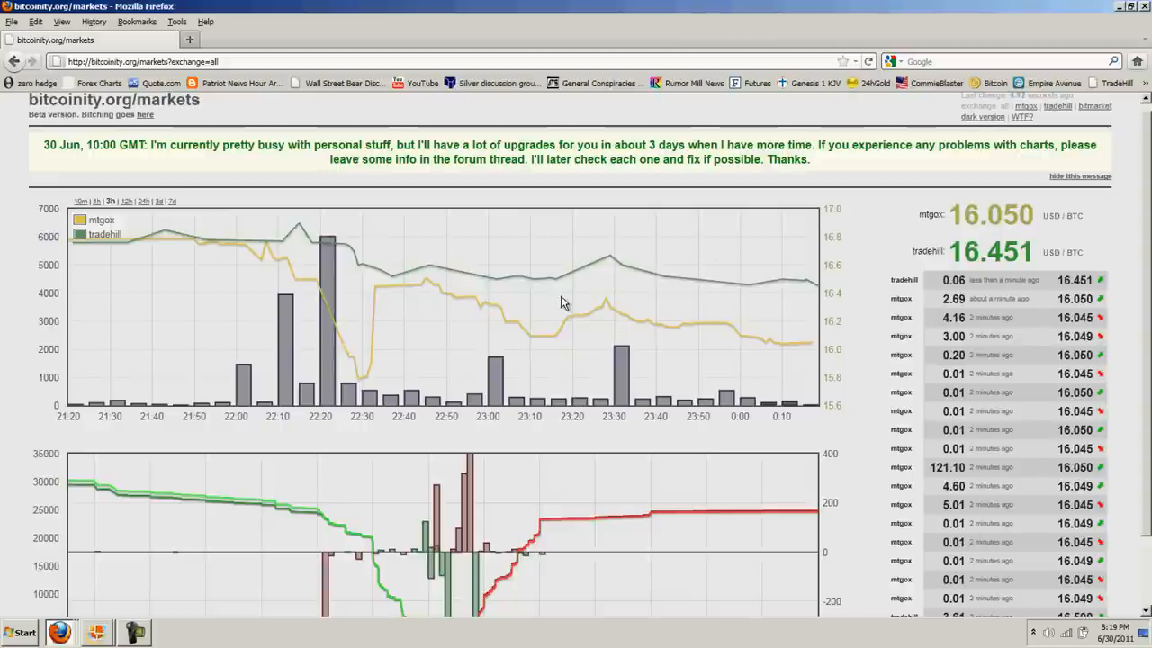
{"action": "mouse_move", "coordinate": [621, 274]}
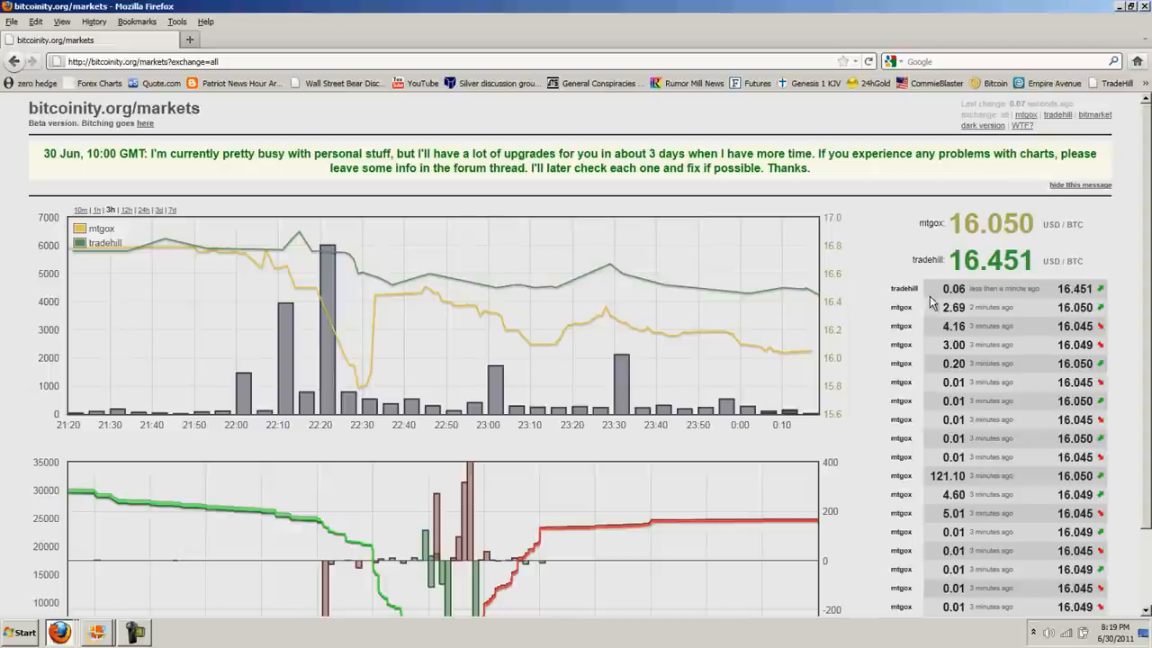
{"action": "mouse_move", "coordinate": [1015, 122]}
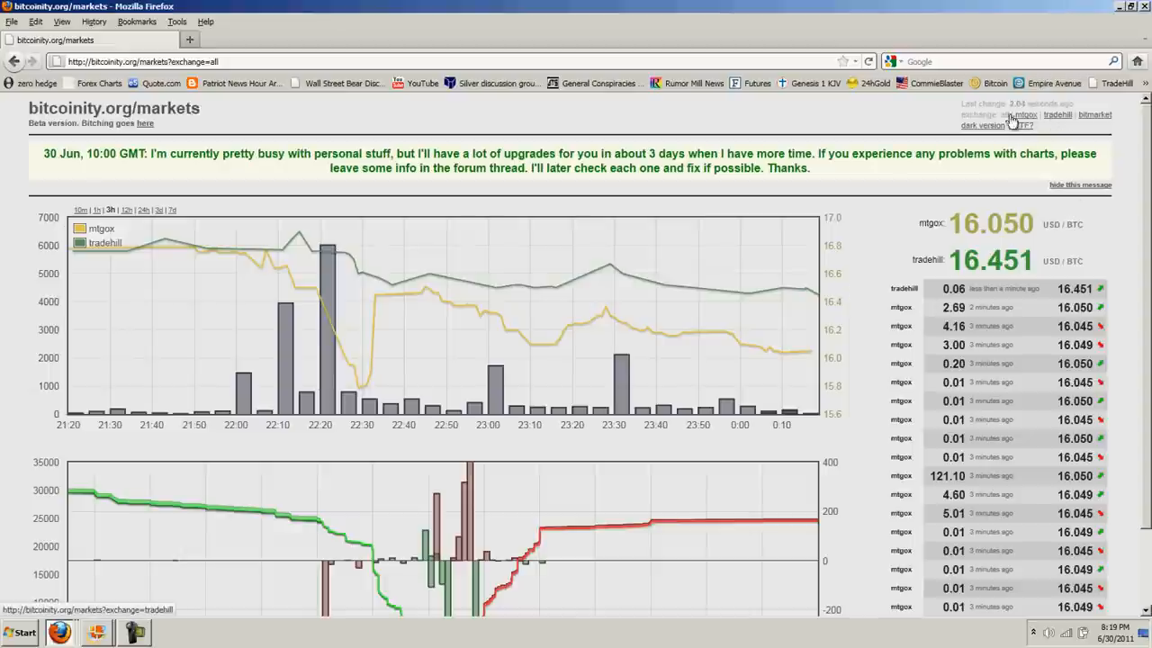
{"action": "mouse_move", "coordinate": [892, 277]}
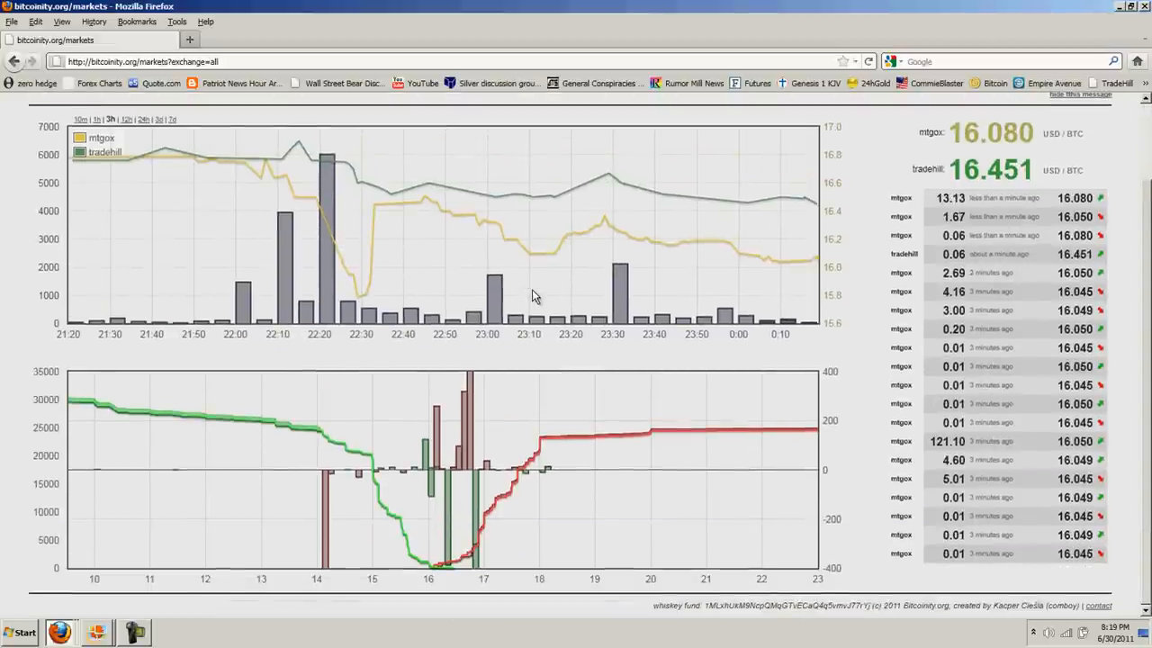
{"action": "mouse_move", "coordinate": [241, 536]}
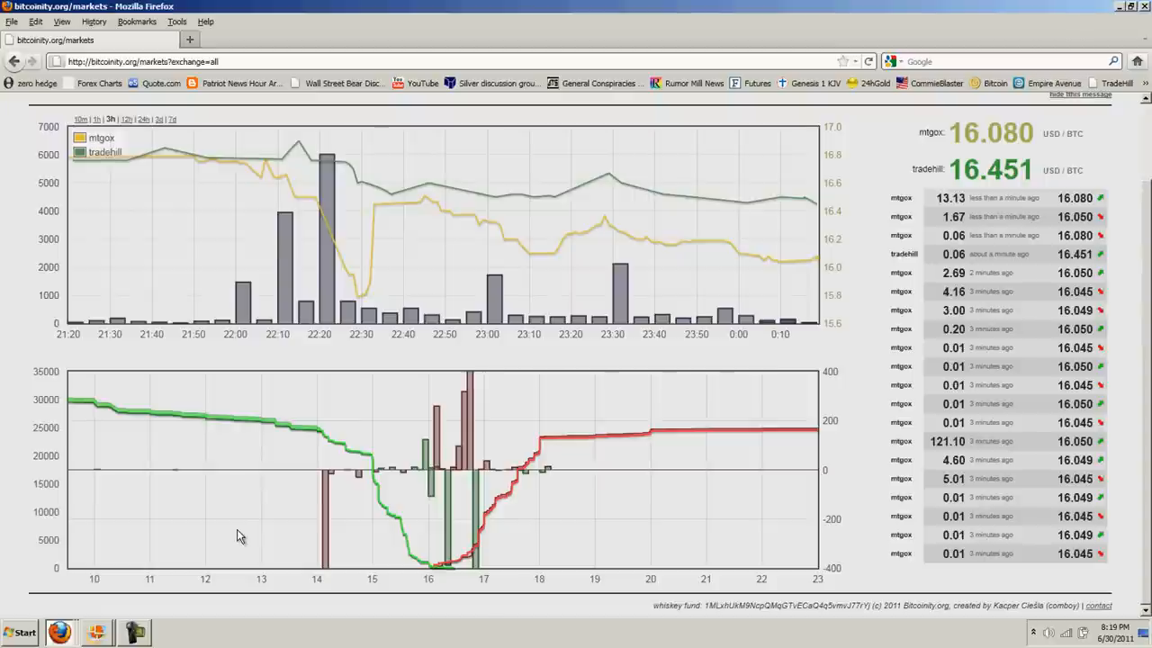
{"action": "mouse_move", "coordinate": [187, 513]}
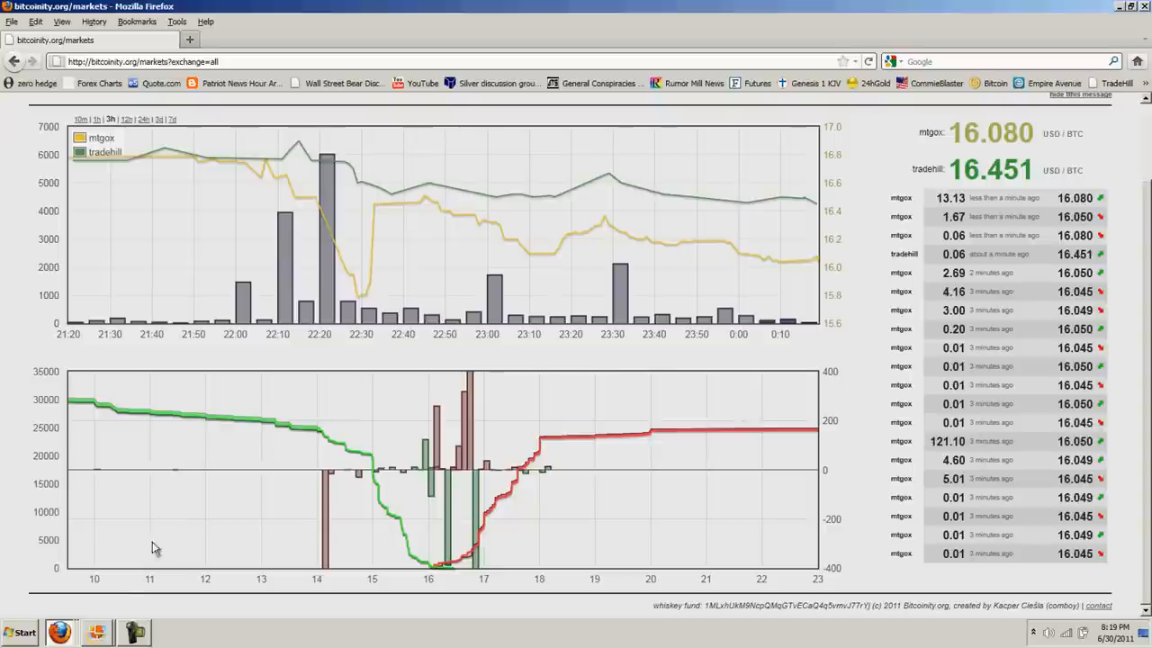
{"action": "mouse_move", "coordinate": [205, 529]}
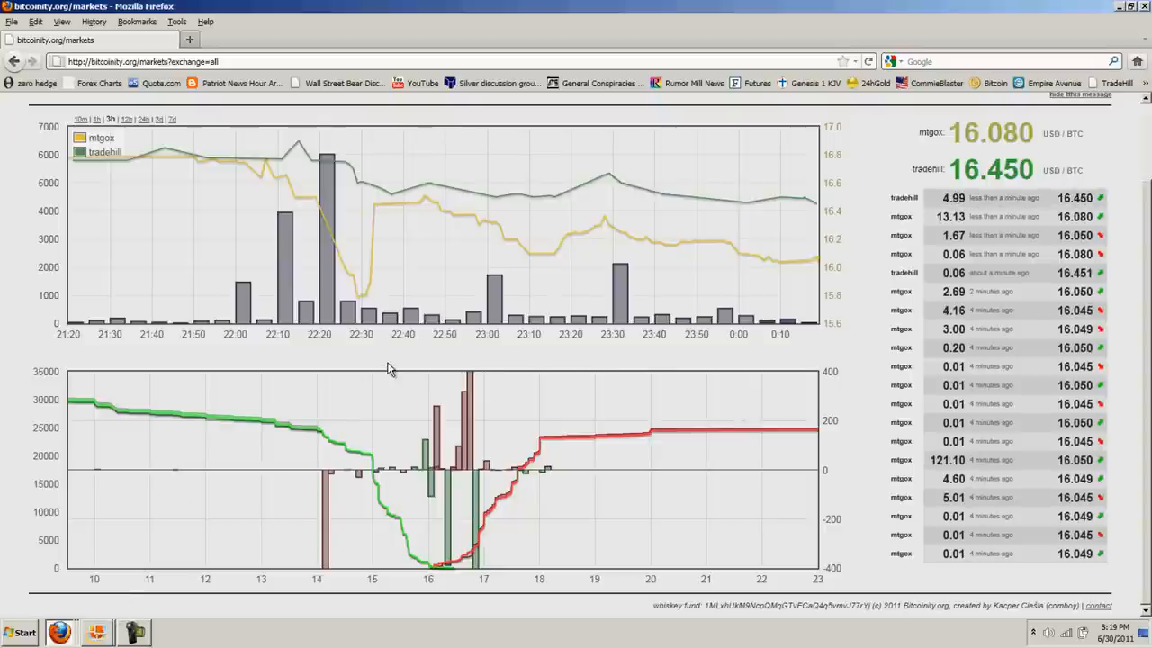
{"action": "mouse_move", "coordinate": [323, 472]}
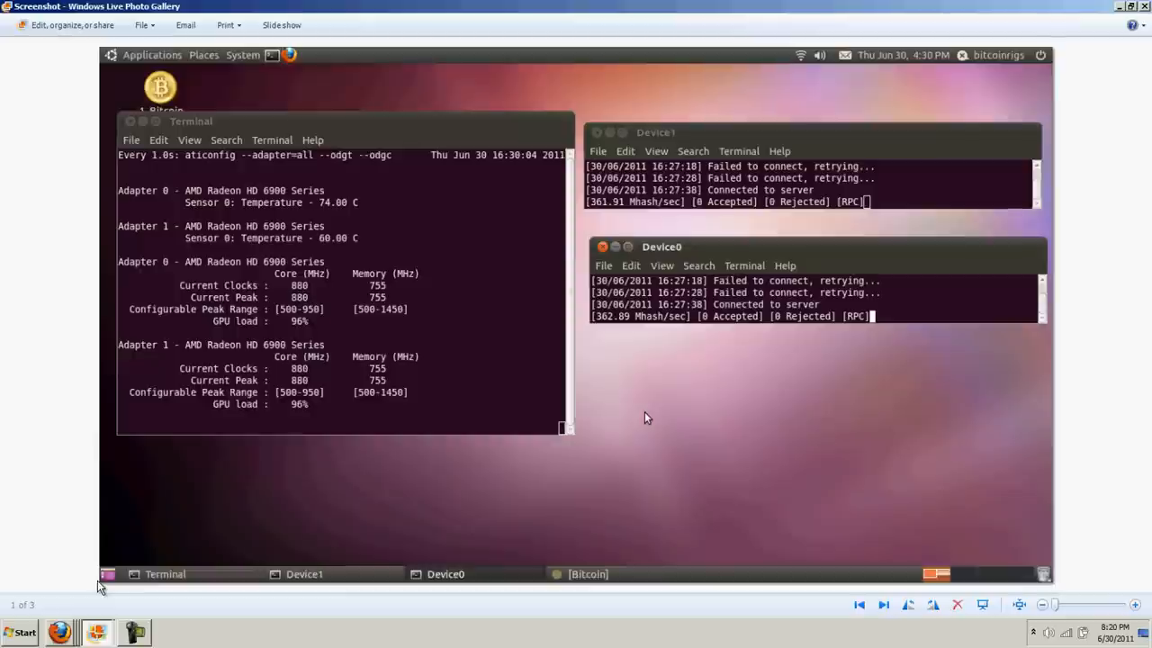
{"action": "mouse_move", "coordinate": [729, 522]}
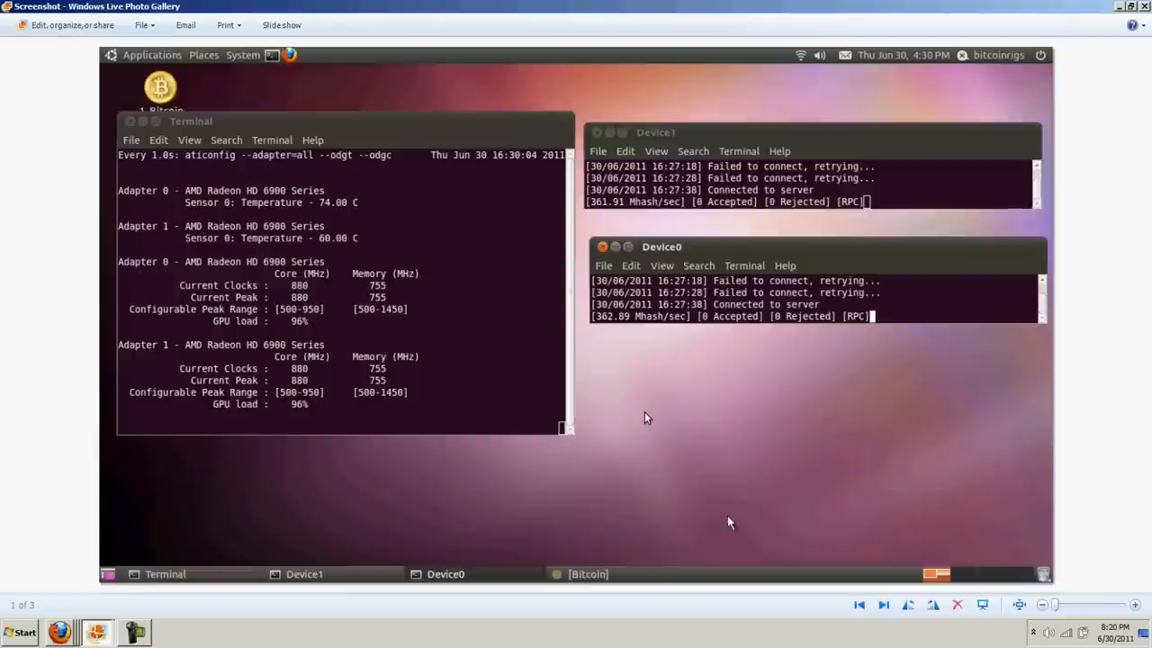
{"action": "mouse_move", "coordinate": [752, 511]}
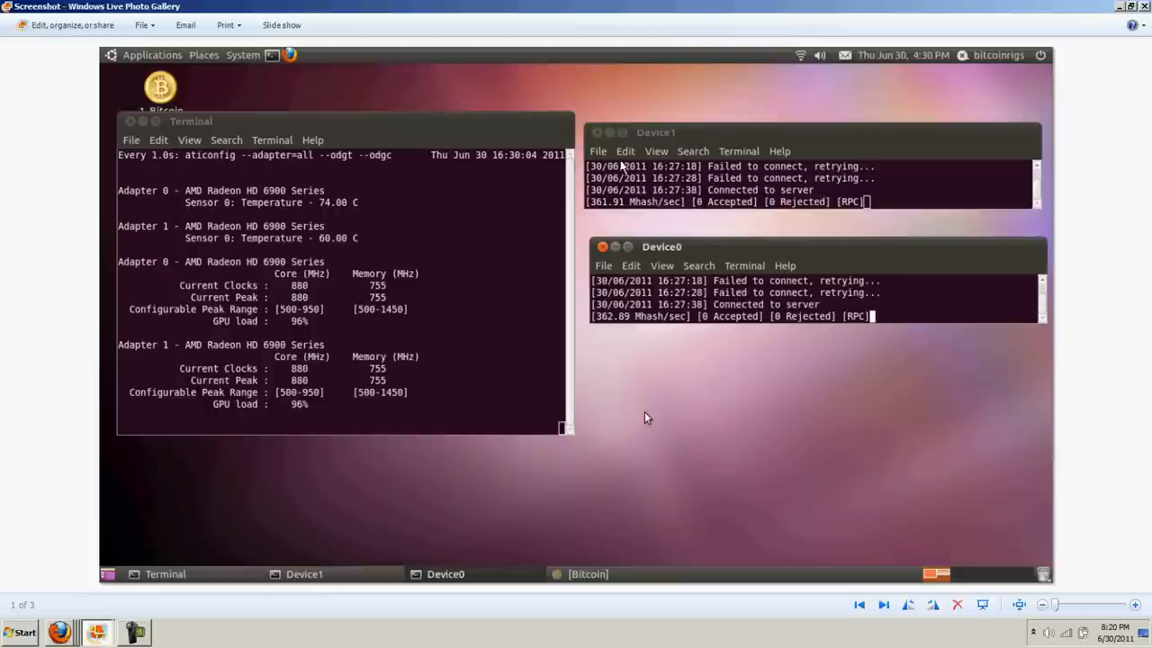
{"action": "mouse_move", "coordinate": [749, 460]}
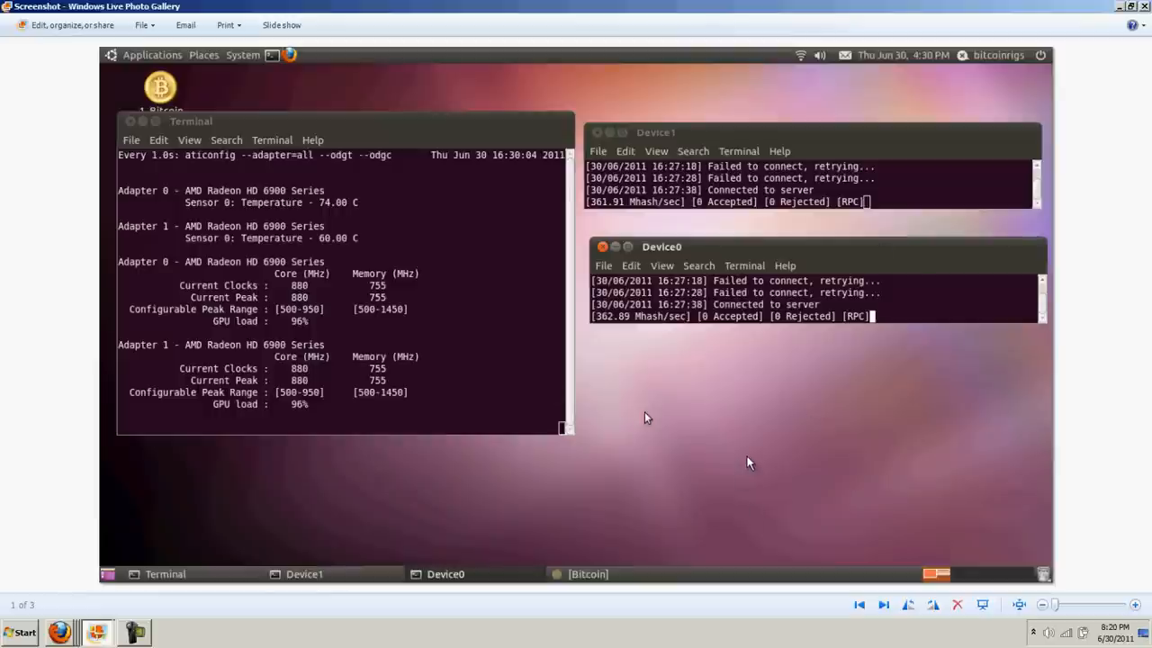
{"action": "mouse_move", "coordinate": [792, 444]}
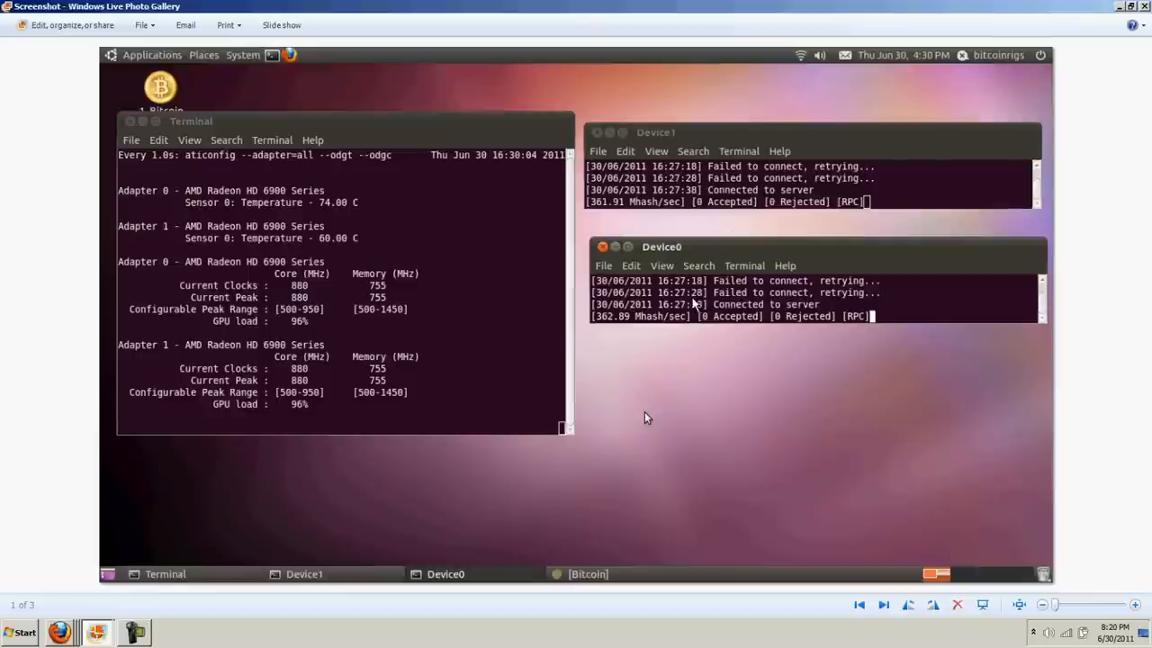
{"action": "mouse_move", "coordinate": [688, 414]}
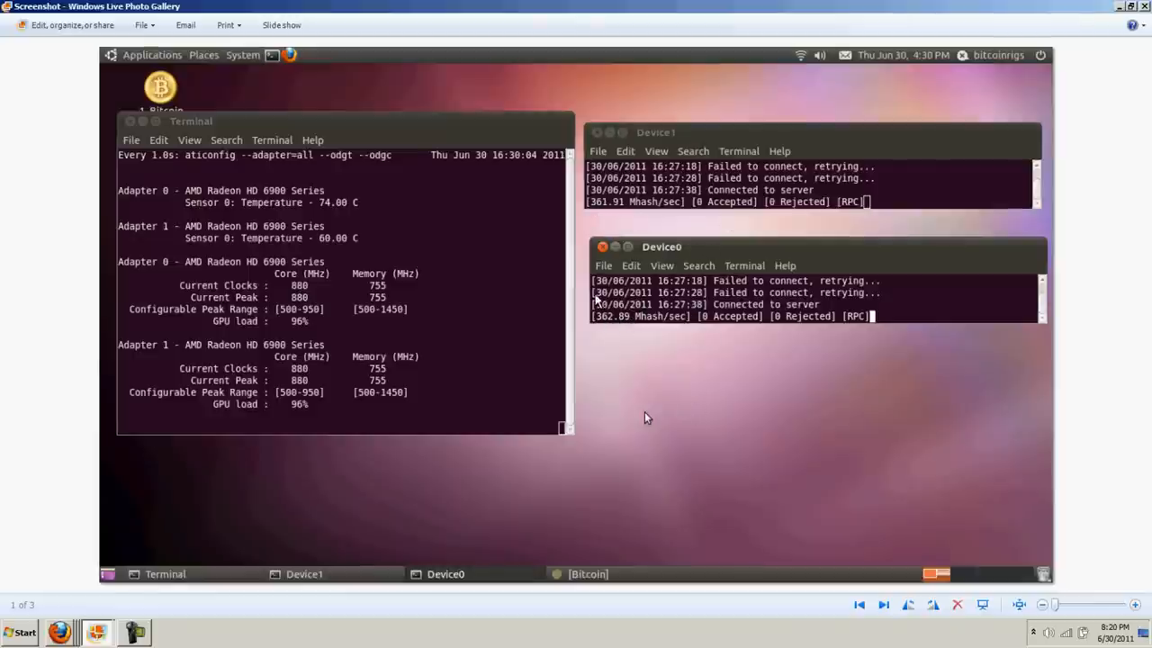
{"action": "mouse_move", "coordinate": [688, 224]}
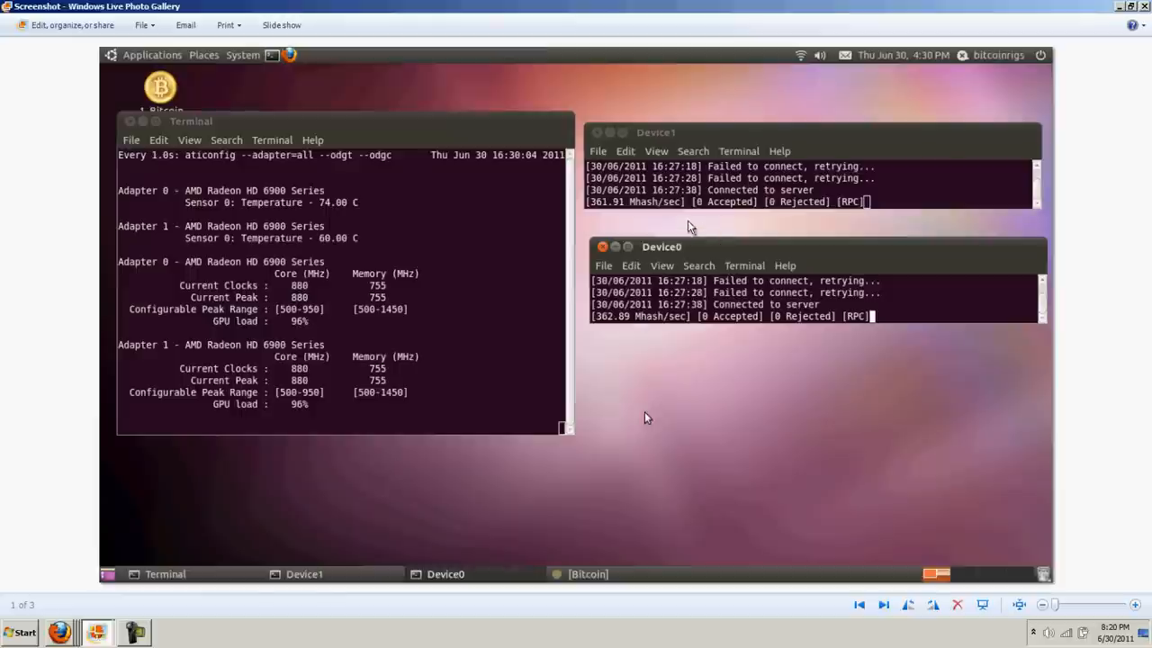
{"action": "mouse_move", "coordinate": [675, 376]}
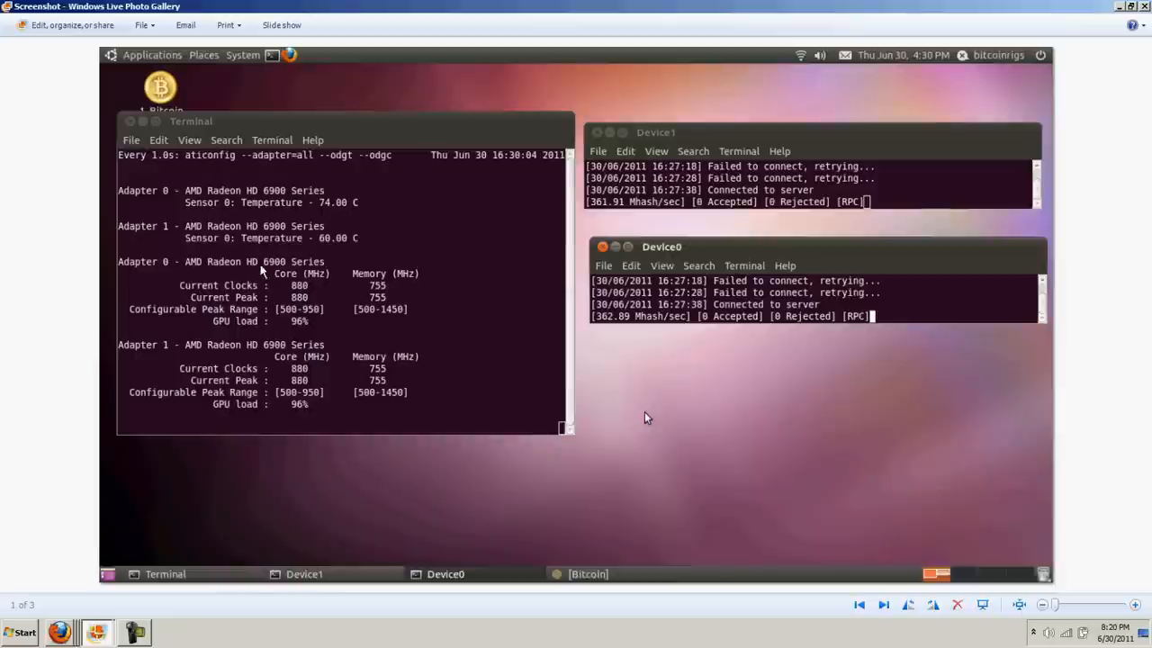
{"action": "mouse_move", "coordinate": [270, 216]}
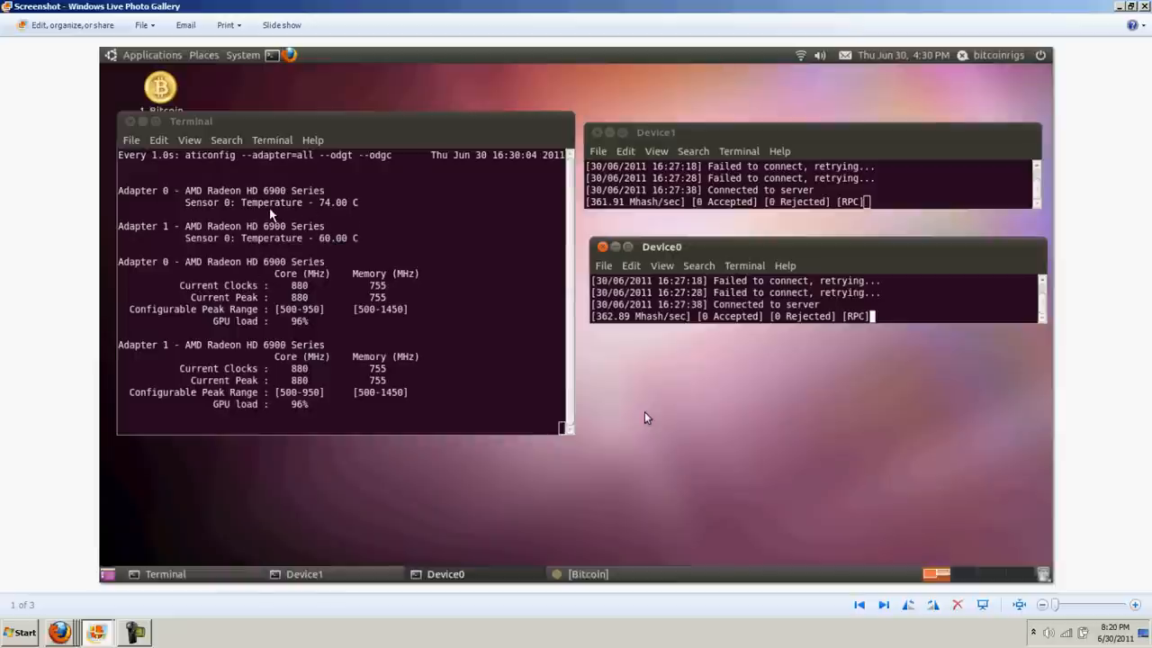
{"action": "mouse_move", "coordinate": [331, 219]}
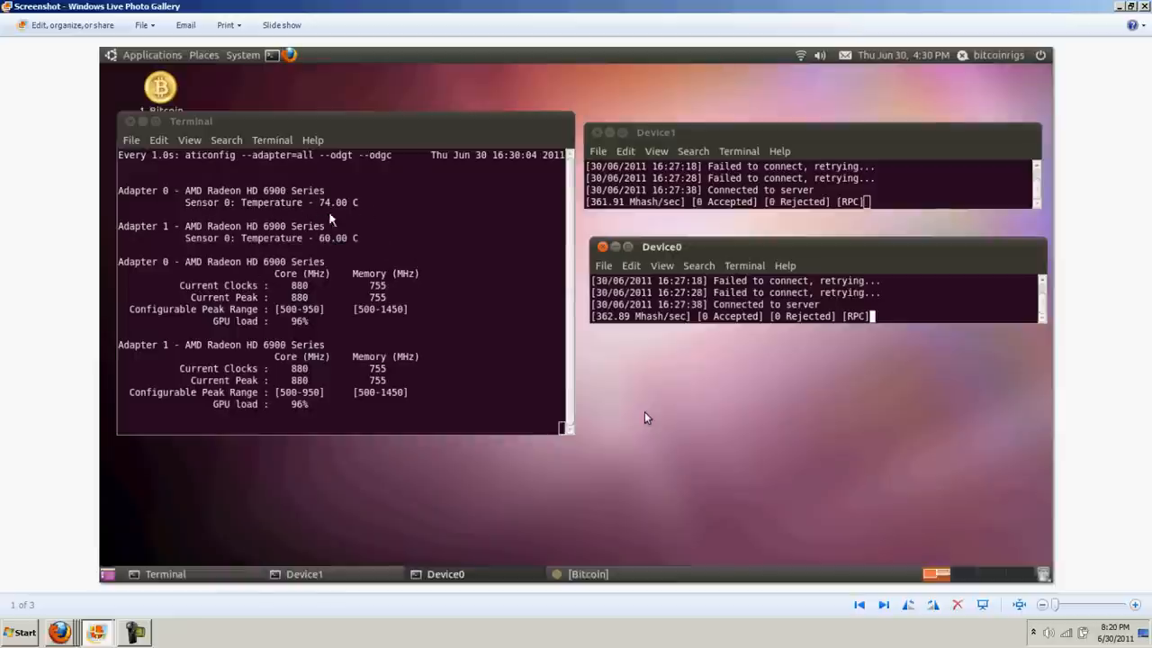
{"action": "mouse_move", "coordinate": [446, 357]}
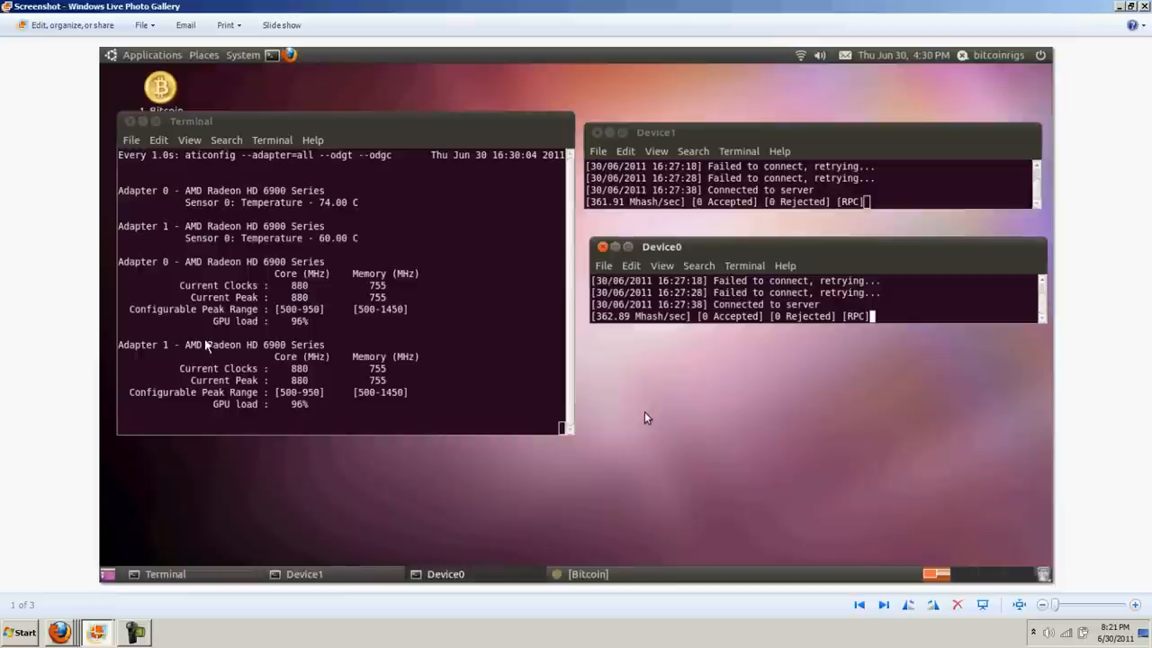
{"action": "mouse_move", "coordinate": [667, 346]}
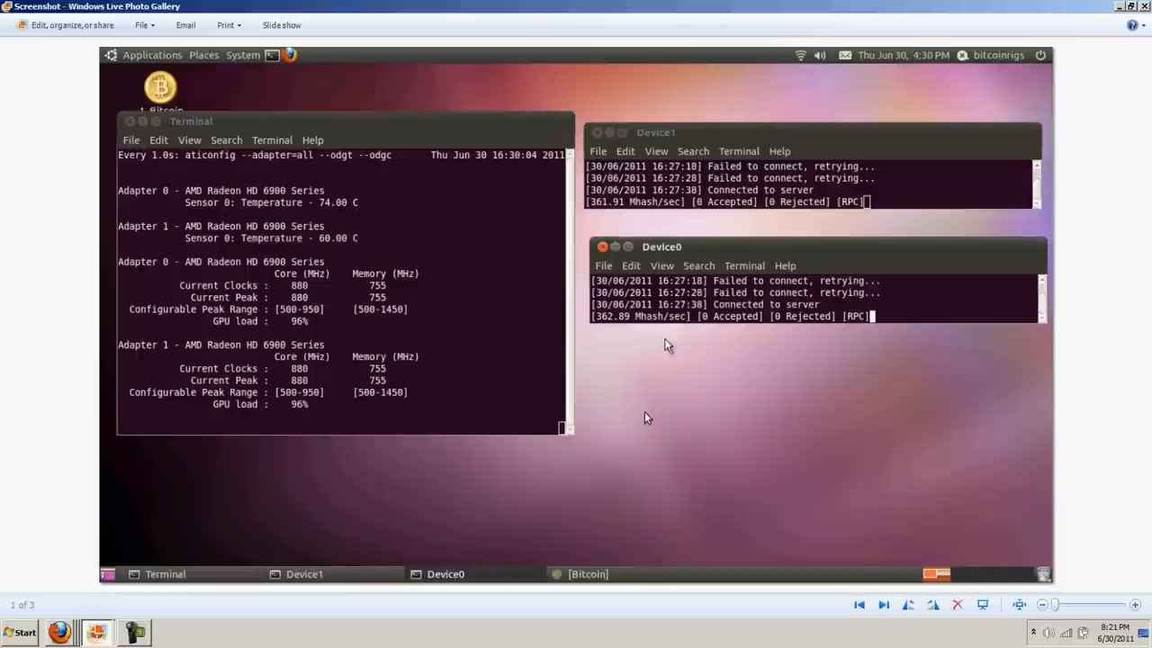
{"action": "mouse_move", "coordinate": [772, 153]}
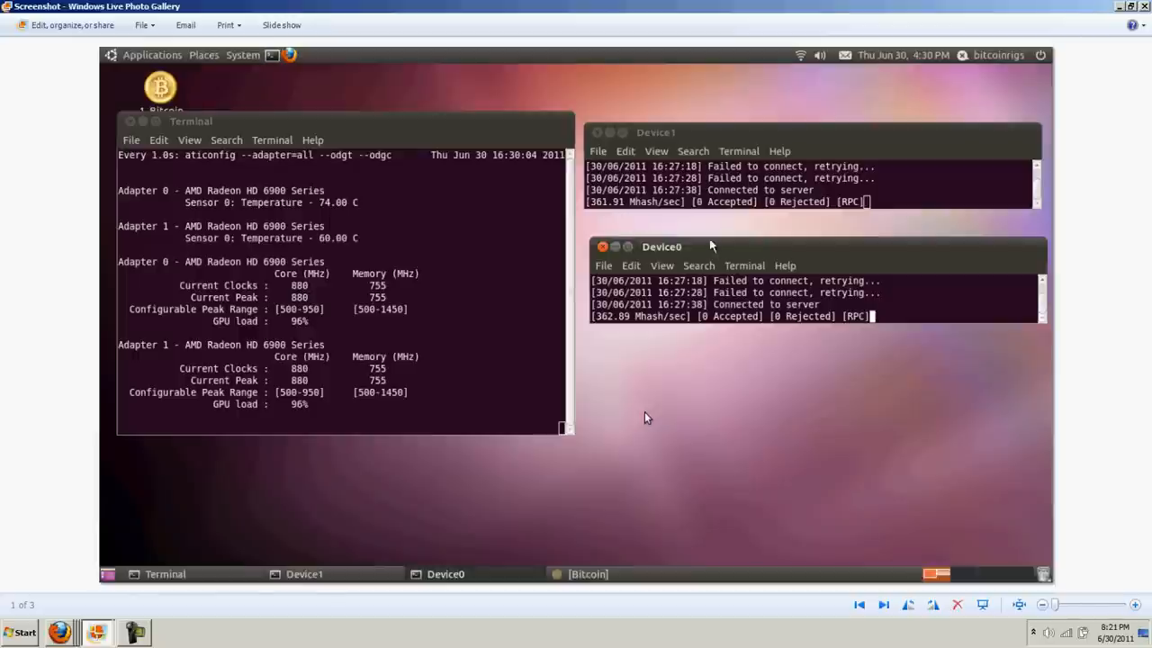
{"action": "mouse_move", "coordinate": [737, 173]}
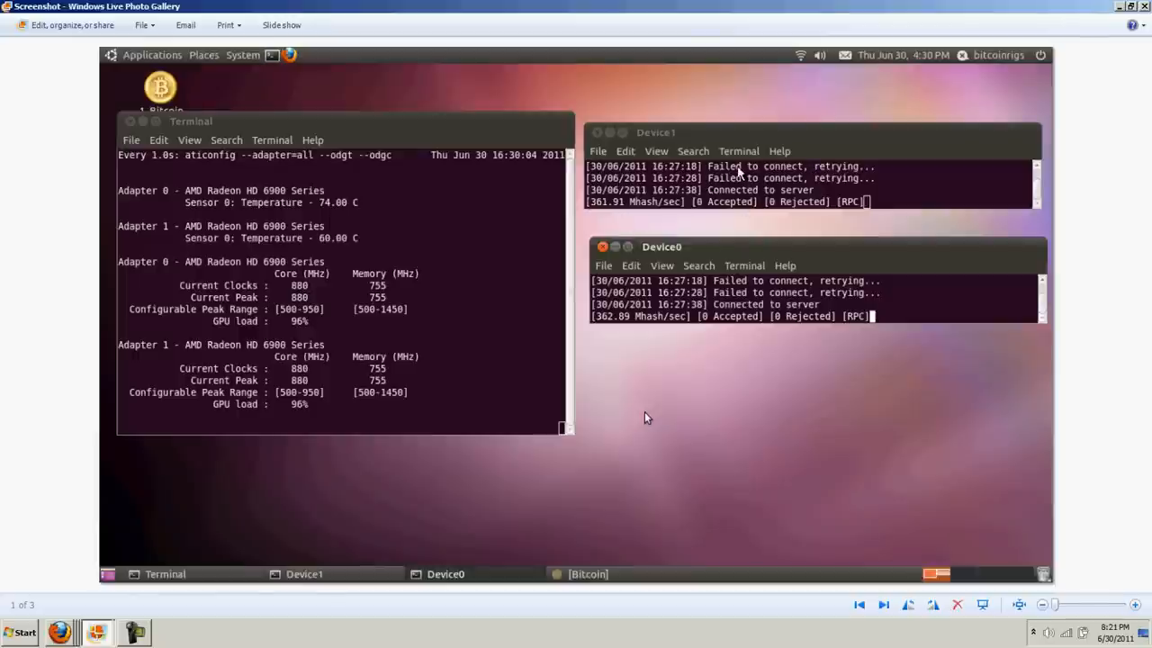
{"action": "mouse_move", "coordinate": [788, 281]}
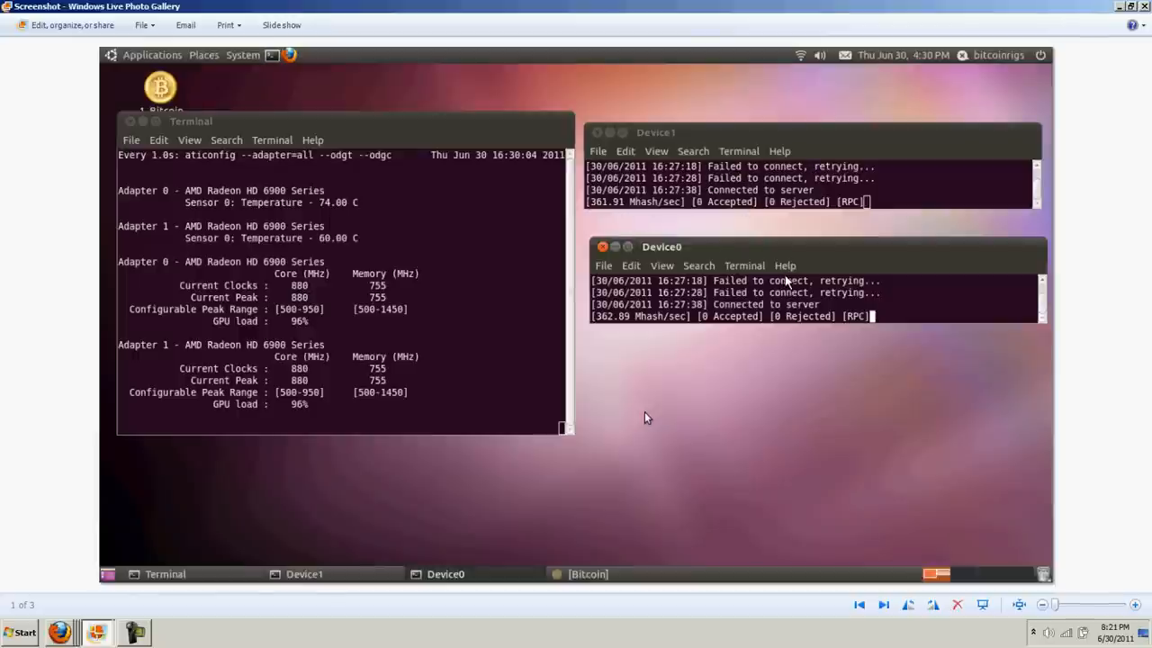
{"action": "mouse_move", "coordinate": [806, 207]}
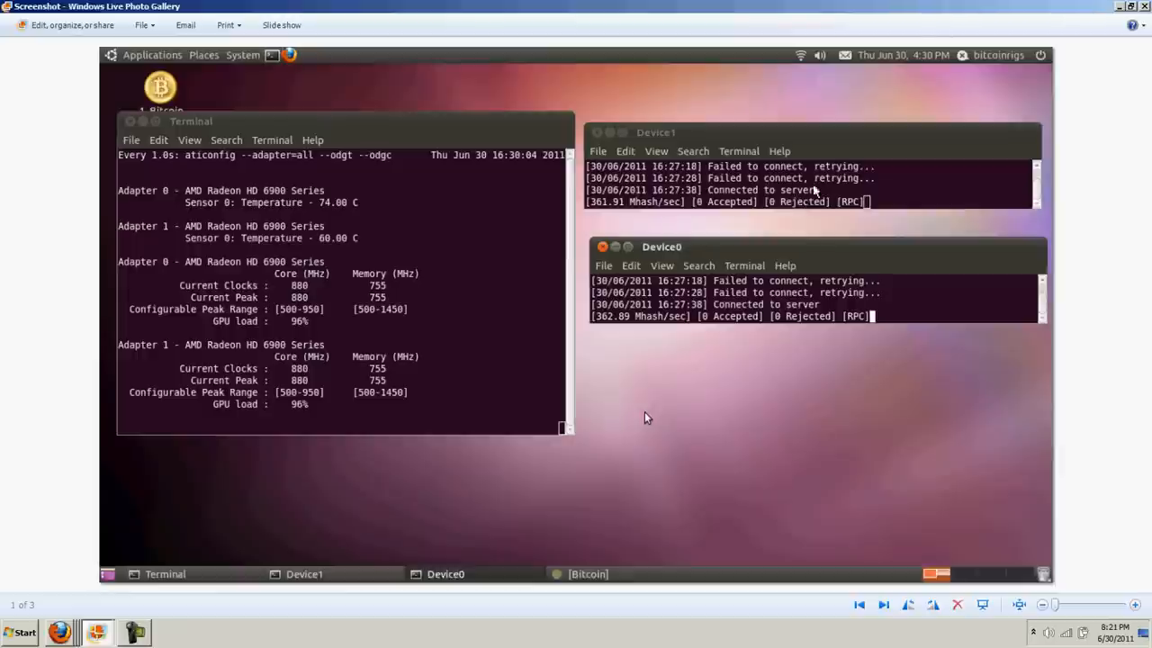
{"action": "mouse_move", "coordinate": [826, 180]}
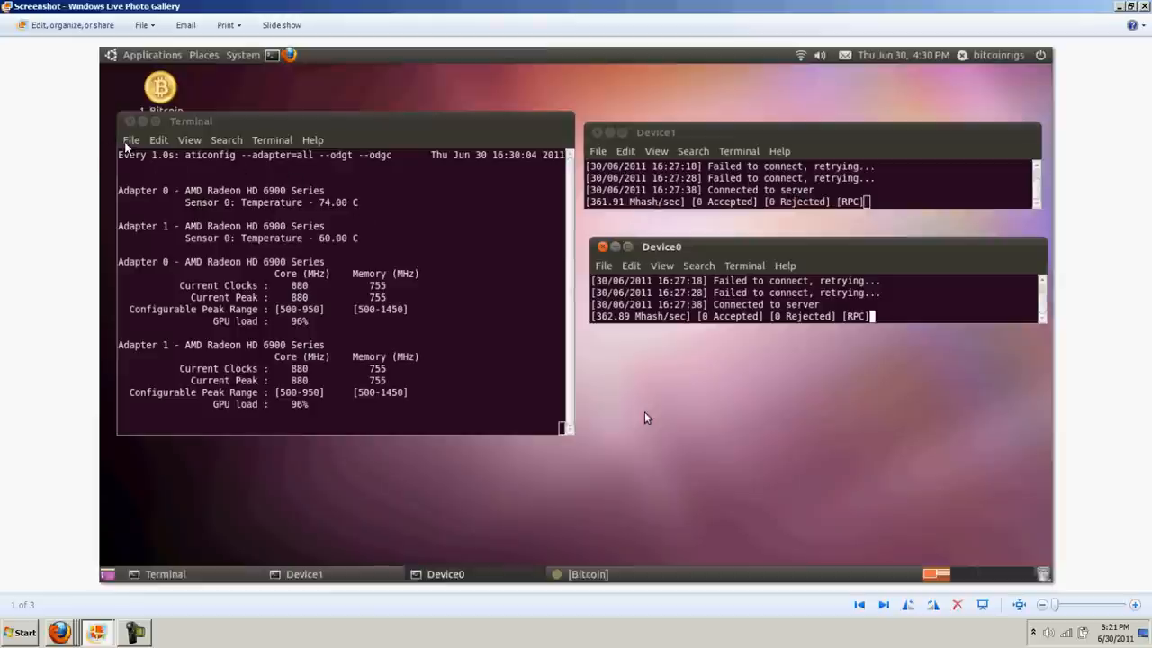
{"action": "mouse_move", "coordinate": [125, 160]}
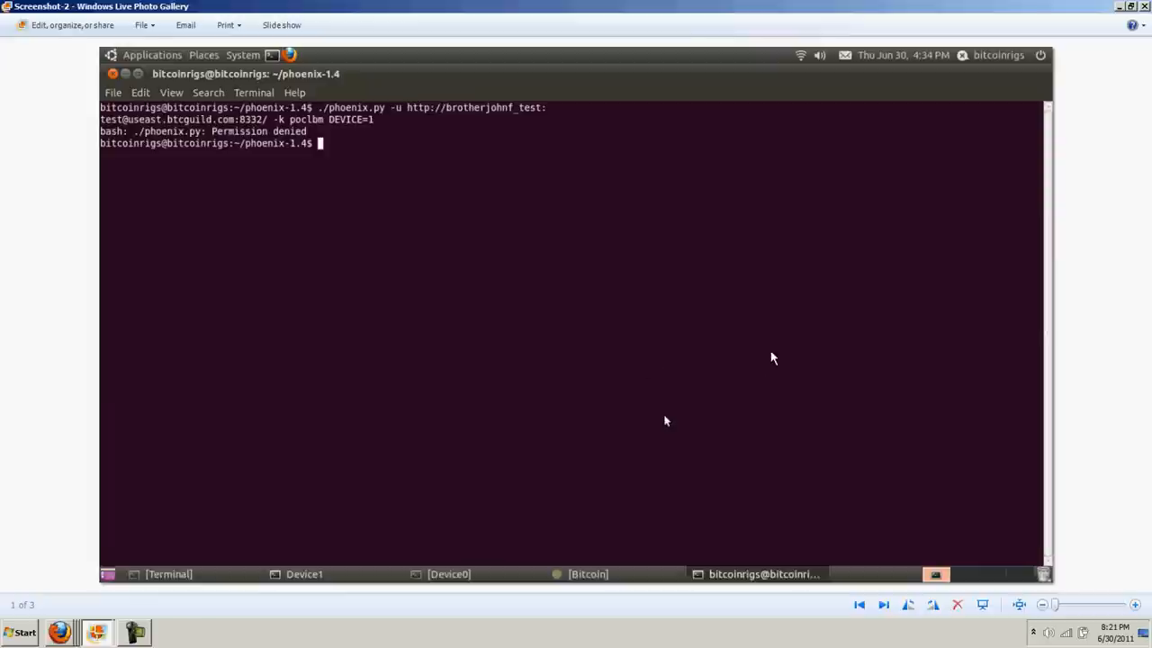
{"action": "mouse_move", "coordinate": [360, 277]}
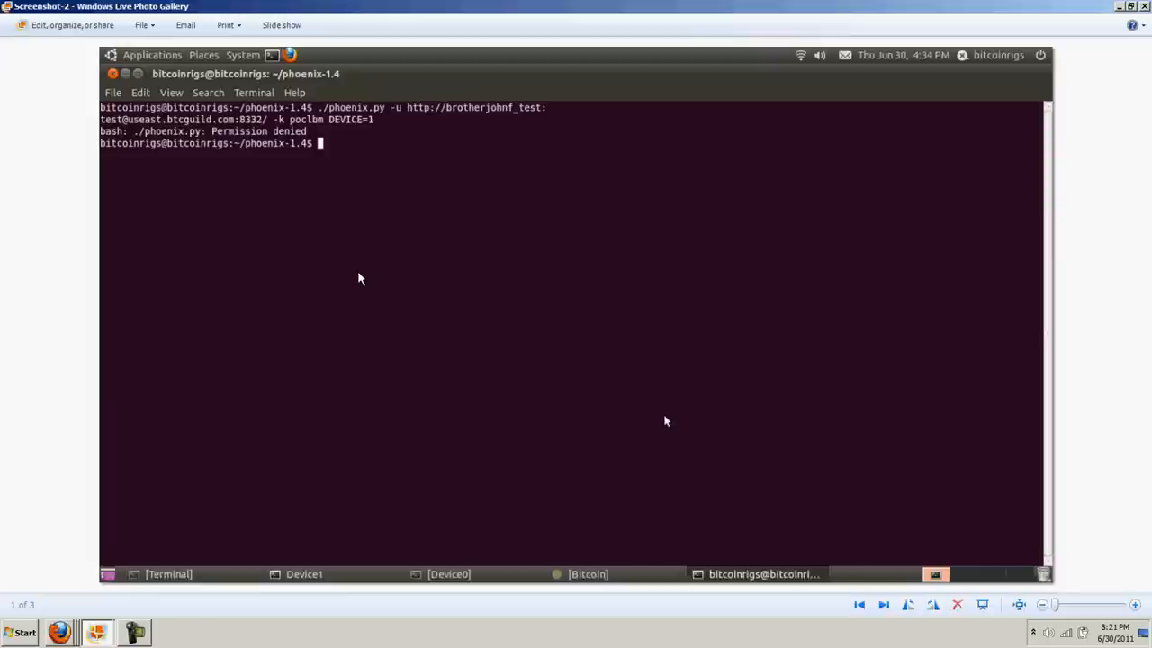
{"action": "mouse_move", "coordinate": [144, 144]}
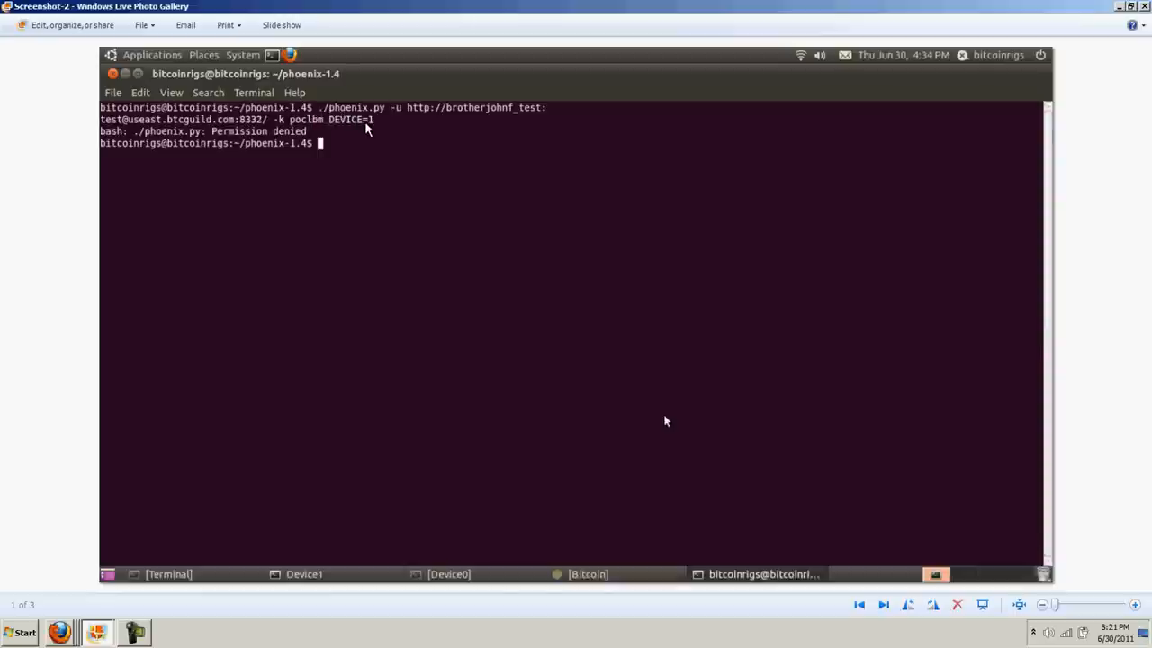
{"action": "mouse_move", "coordinate": [324, 122]}
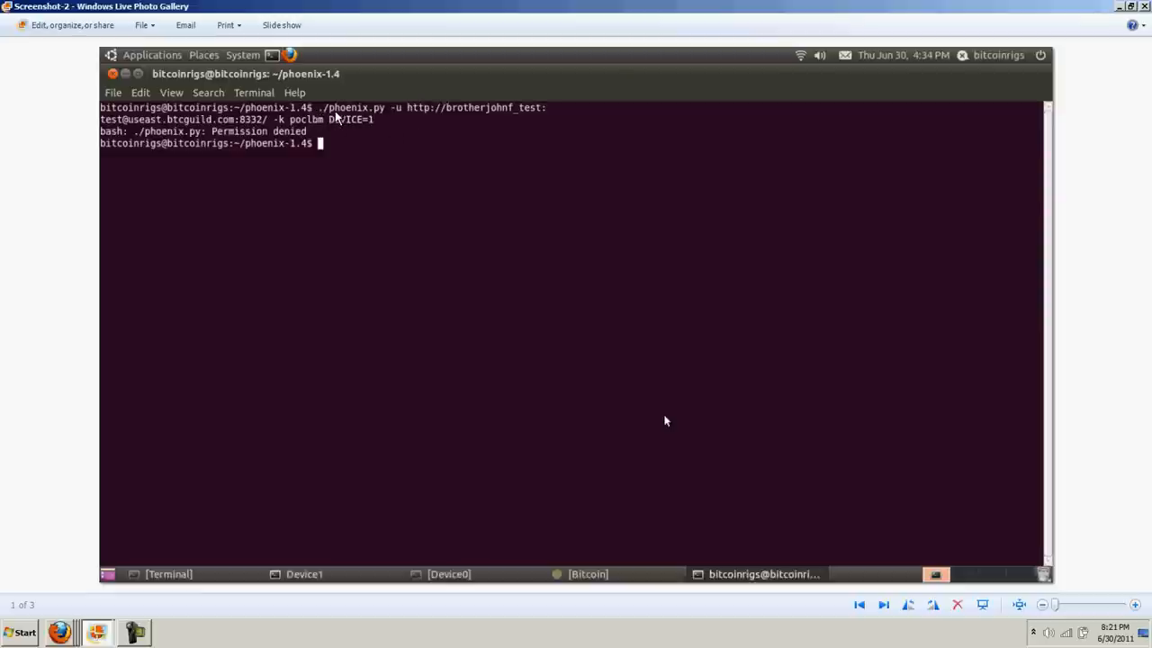
{"action": "mouse_move", "coordinate": [386, 119]}
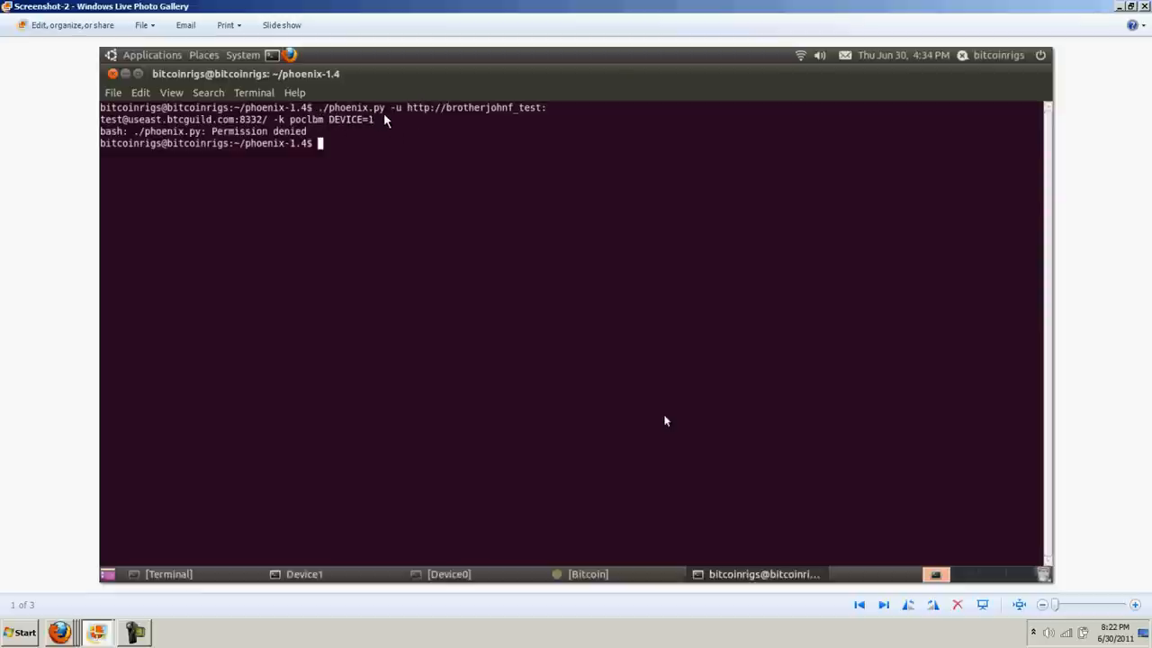
{"action": "mouse_move", "coordinate": [591, 137]}
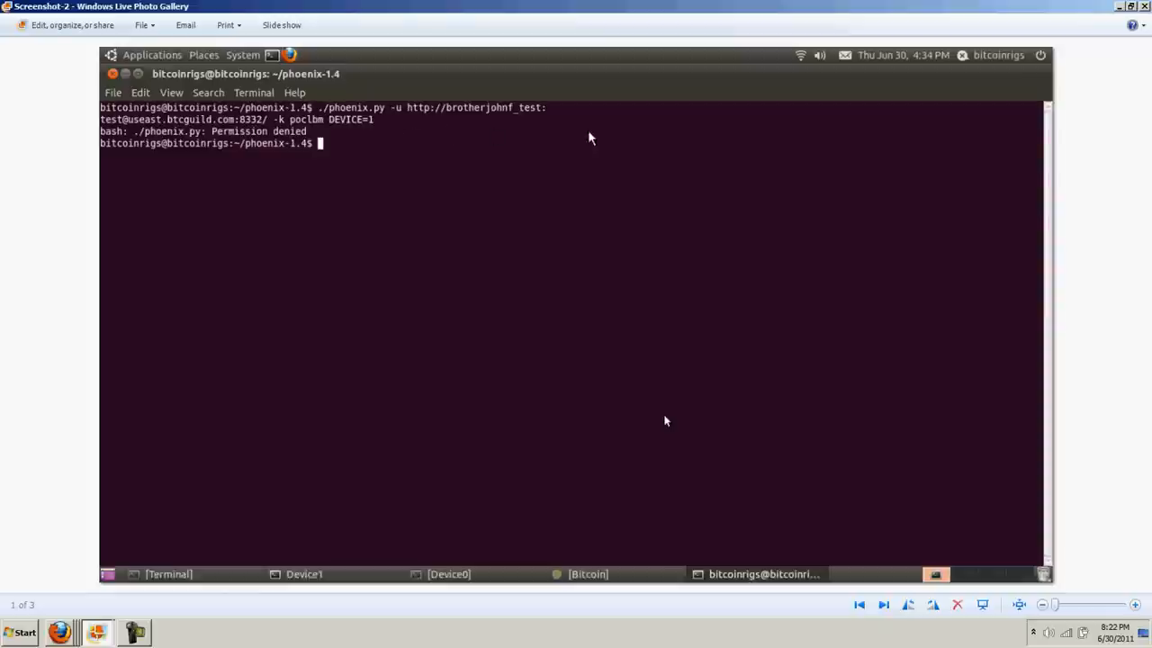
{"action": "mouse_move", "coordinate": [504, 117]}
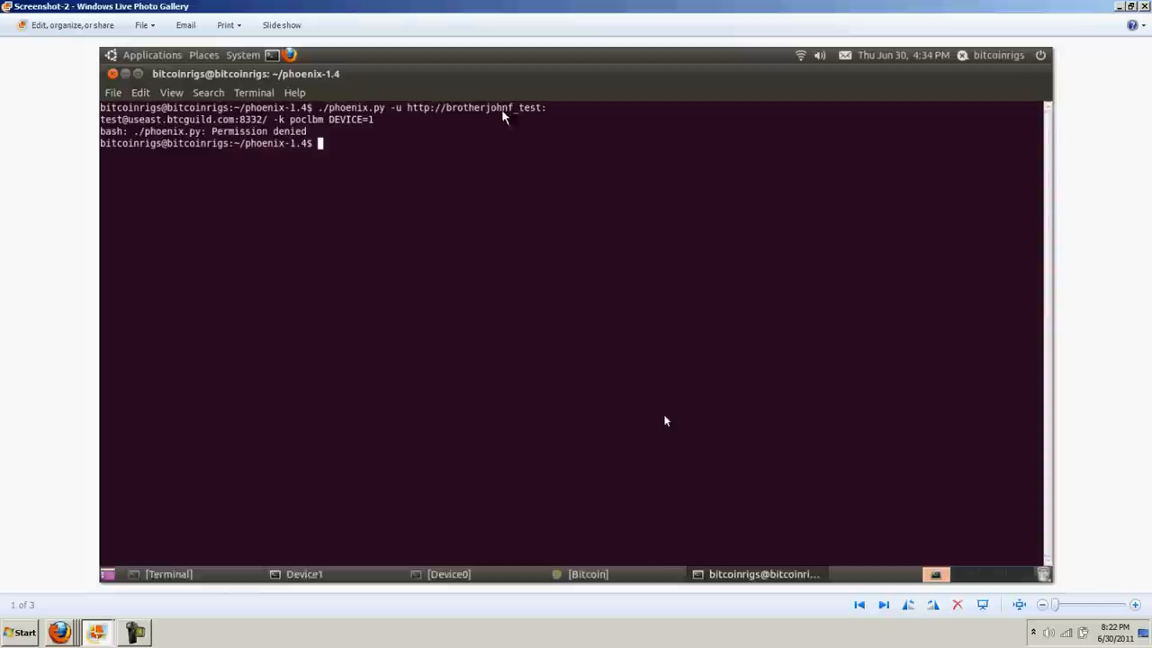
{"action": "mouse_move", "coordinate": [106, 130]}
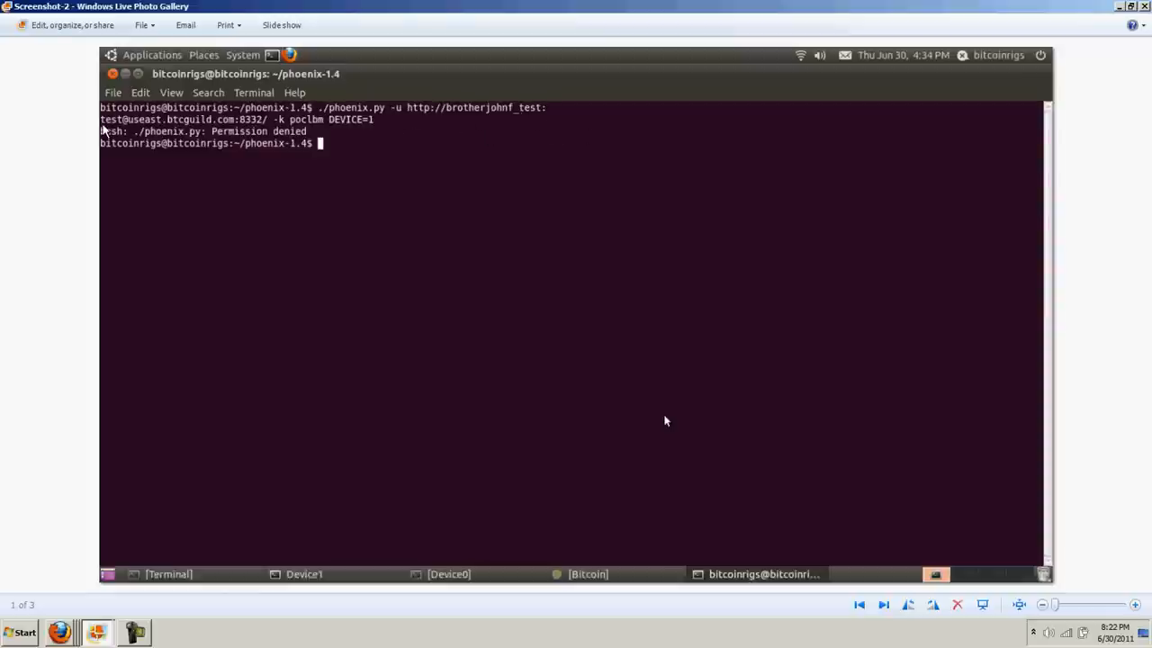
{"action": "mouse_move", "coordinate": [165, 184]}
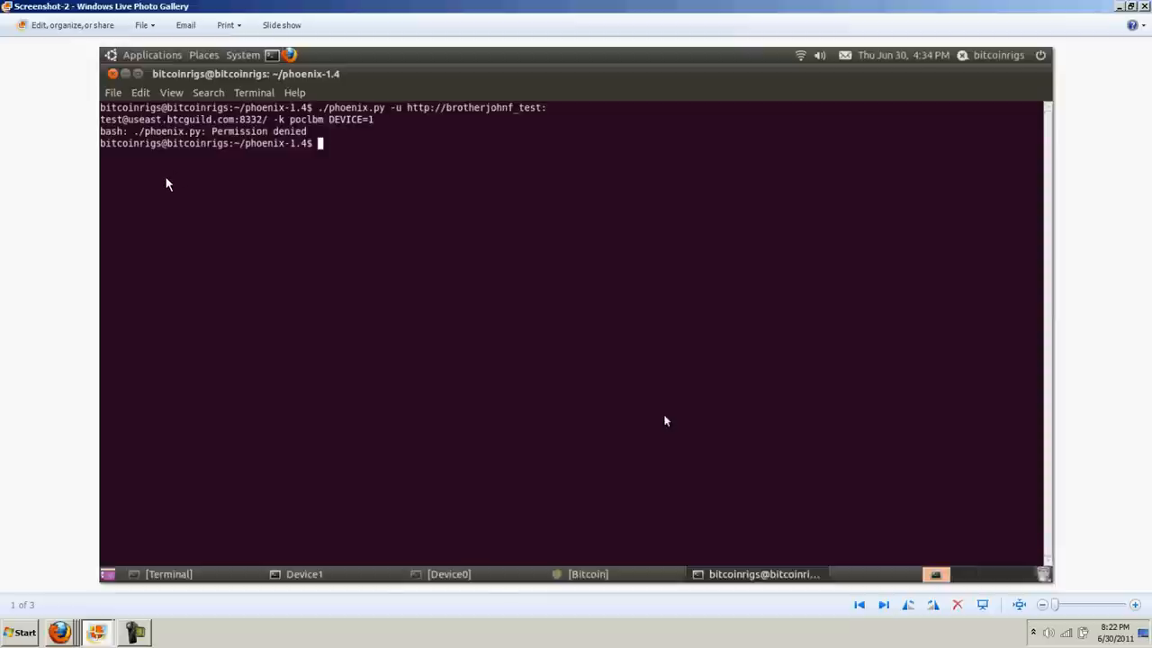
{"action": "mouse_move", "coordinate": [357, 126]}
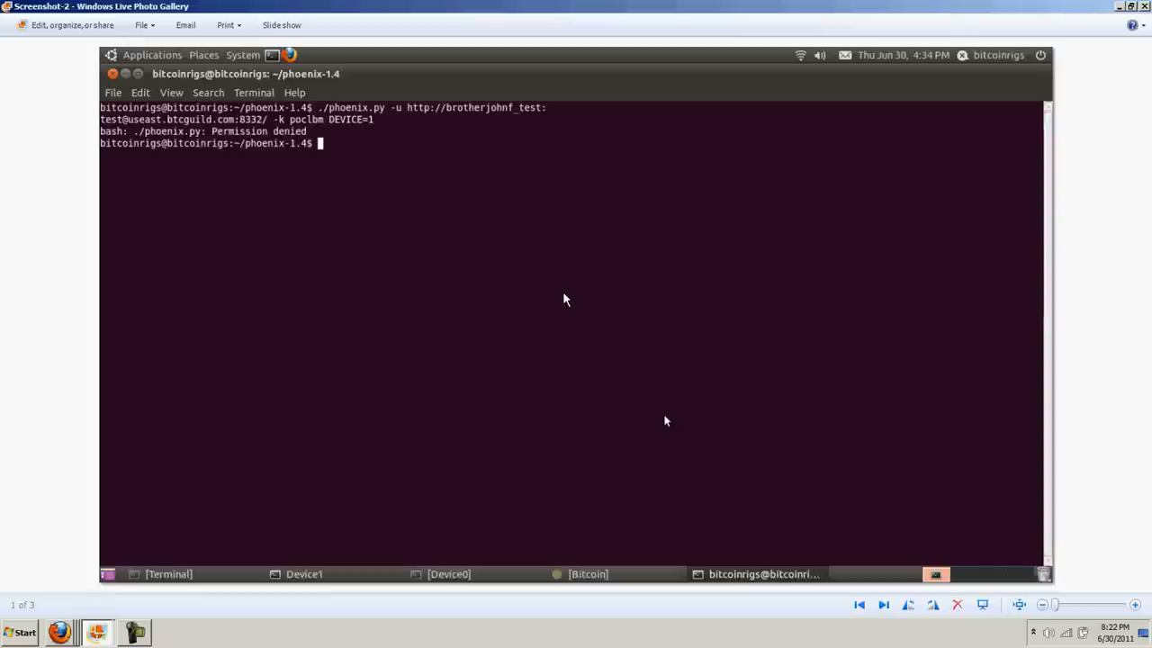
{"action": "mouse_move", "coordinate": [414, 262]}
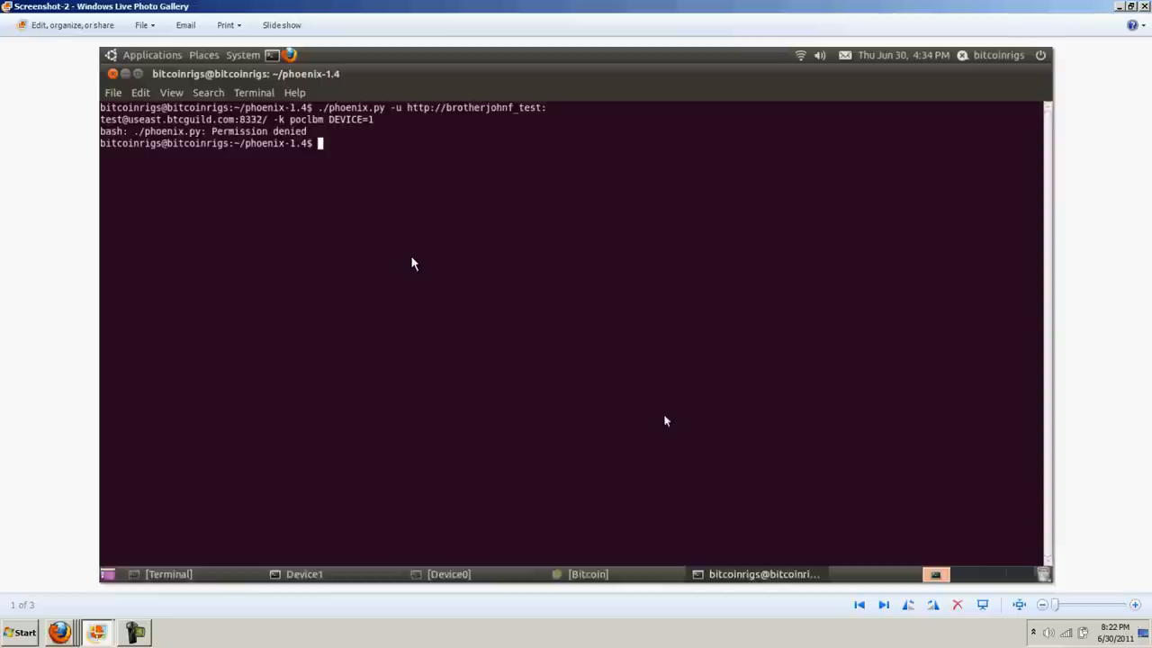
{"action": "mouse_move", "coordinate": [497, 335]}
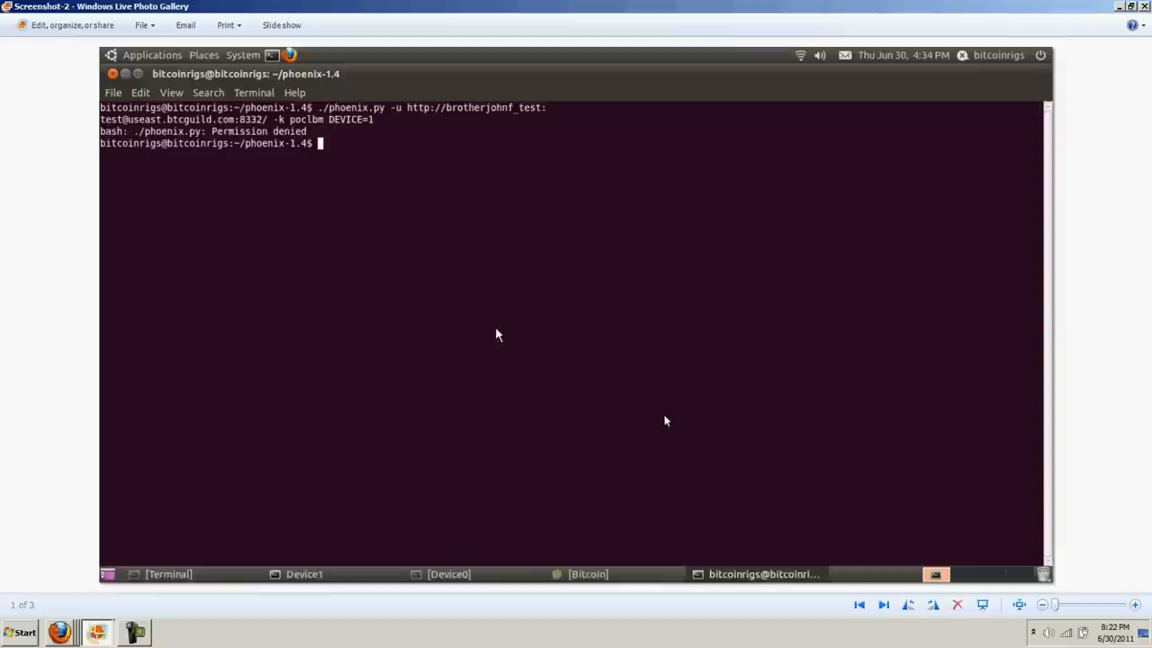
{"action": "mouse_move", "coordinate": [432, 311]}
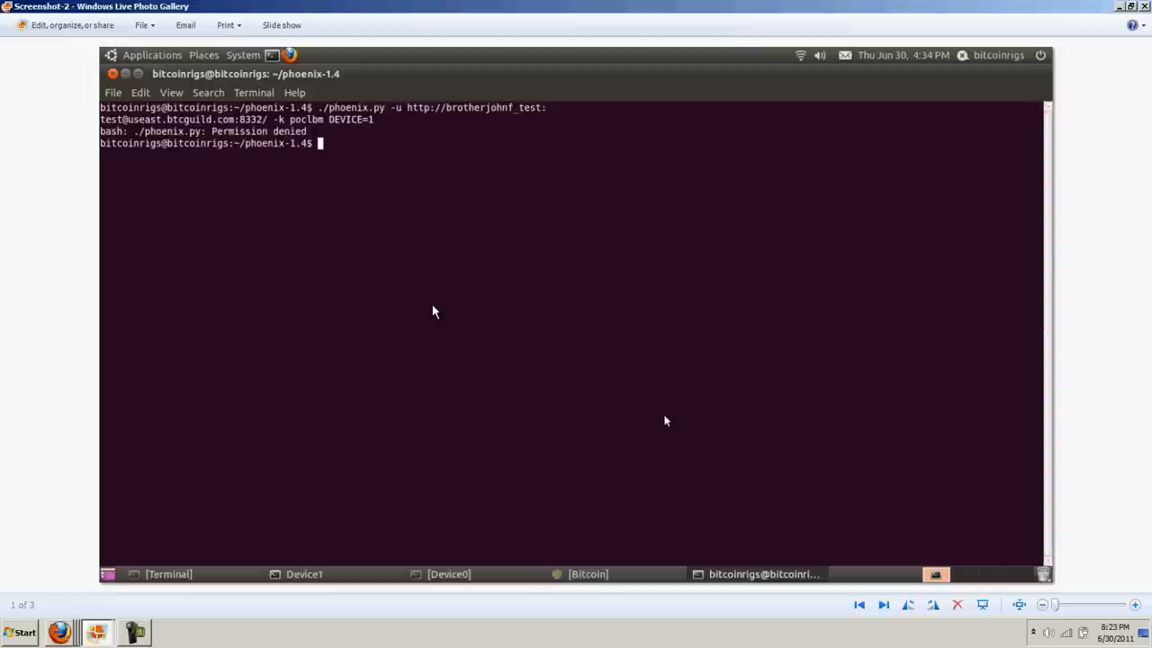
{"action": "mouse_move", "coordinate": [399, 319]}
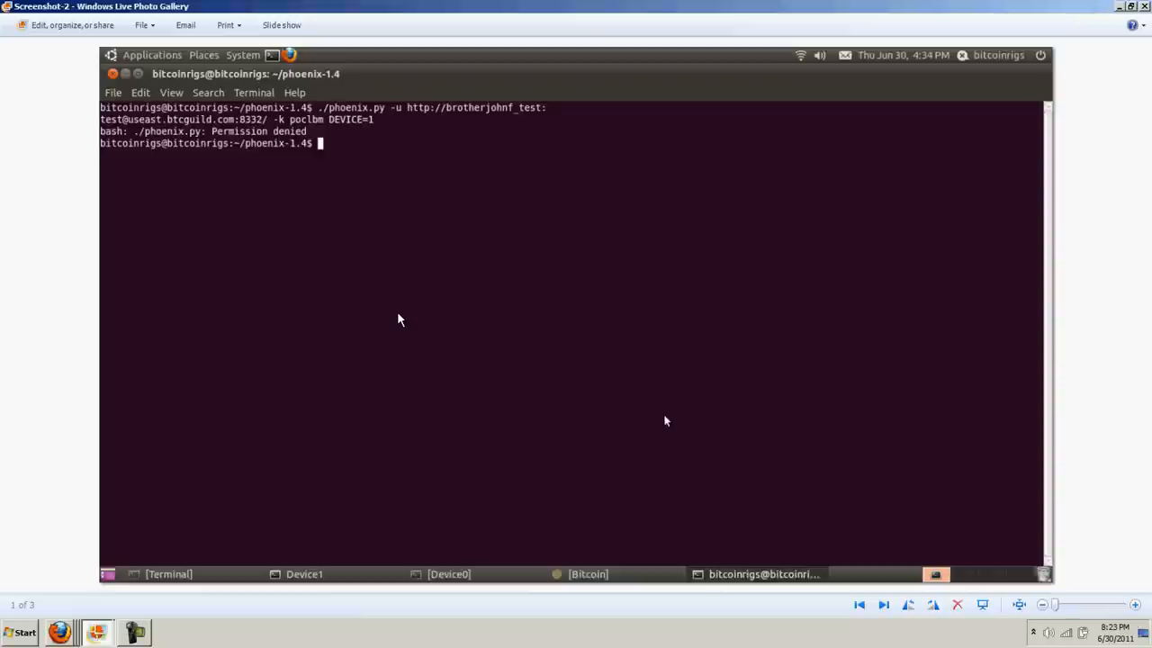
{"action": "mouse_move", "coordinate": [238, 411]}
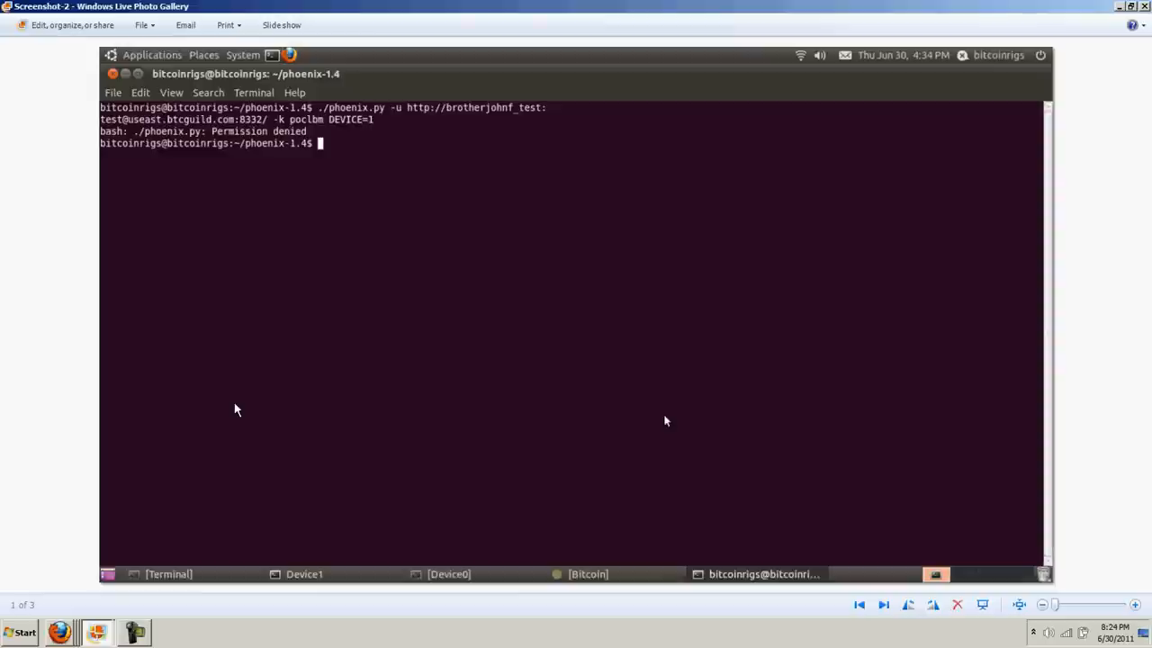
{"action": "mouse_move", "coordinate": [369, 350]}
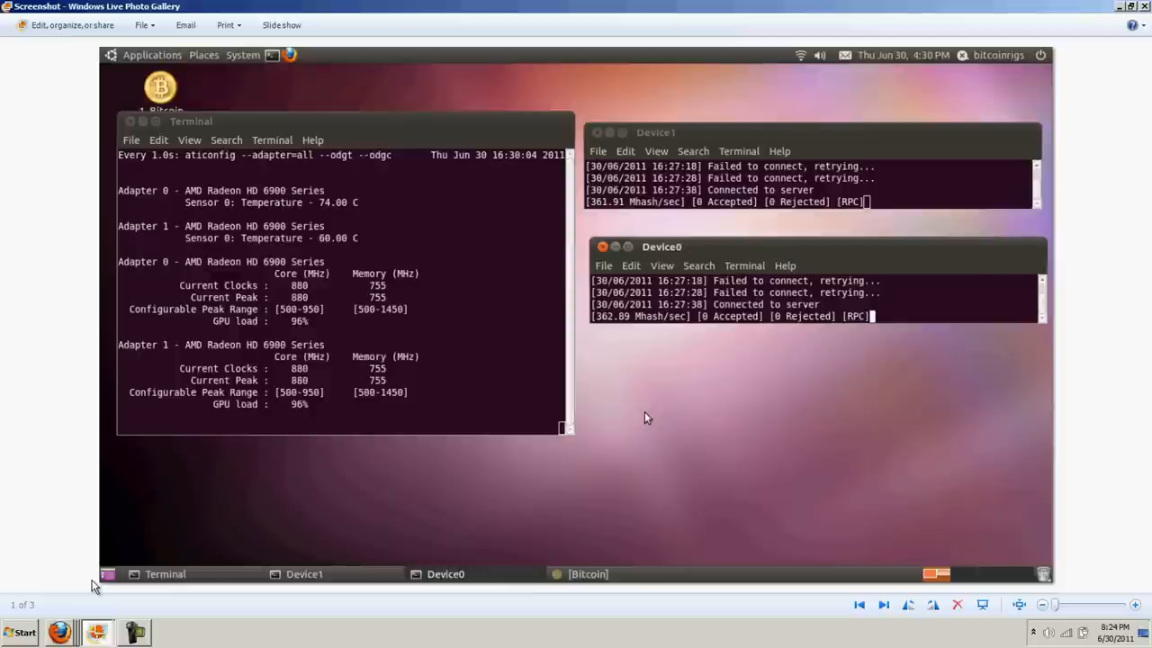
{"action": "mouse_move", "coordinate": [387, 511]}
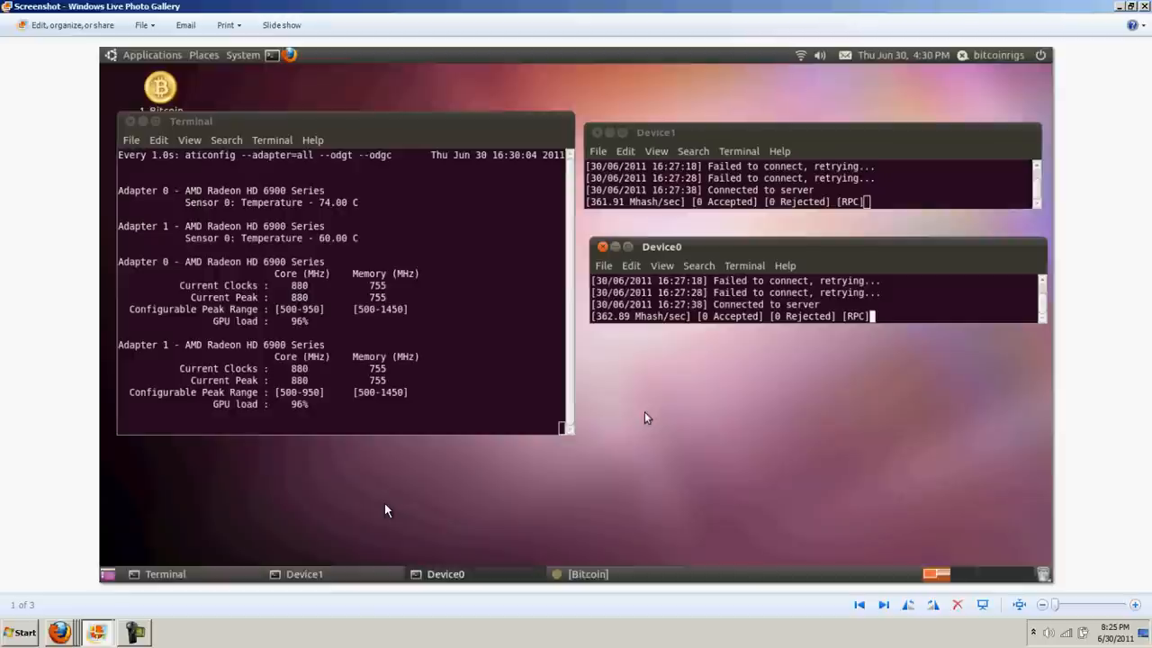
{"action": "mouse_move", "coordinate": [630, 515]}
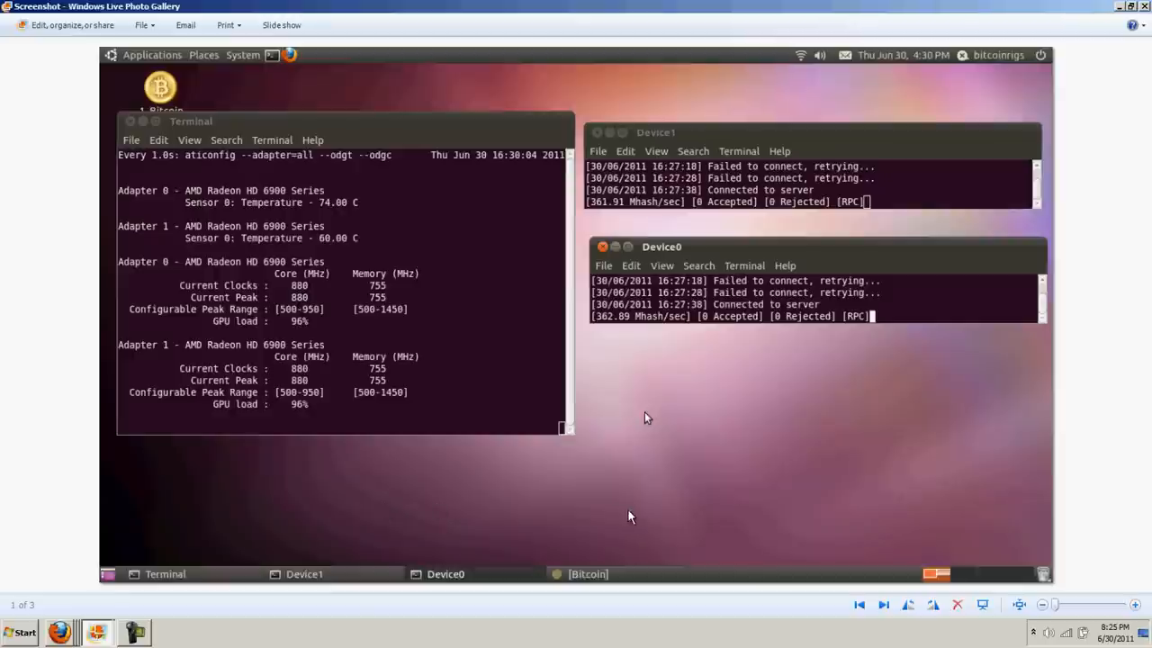